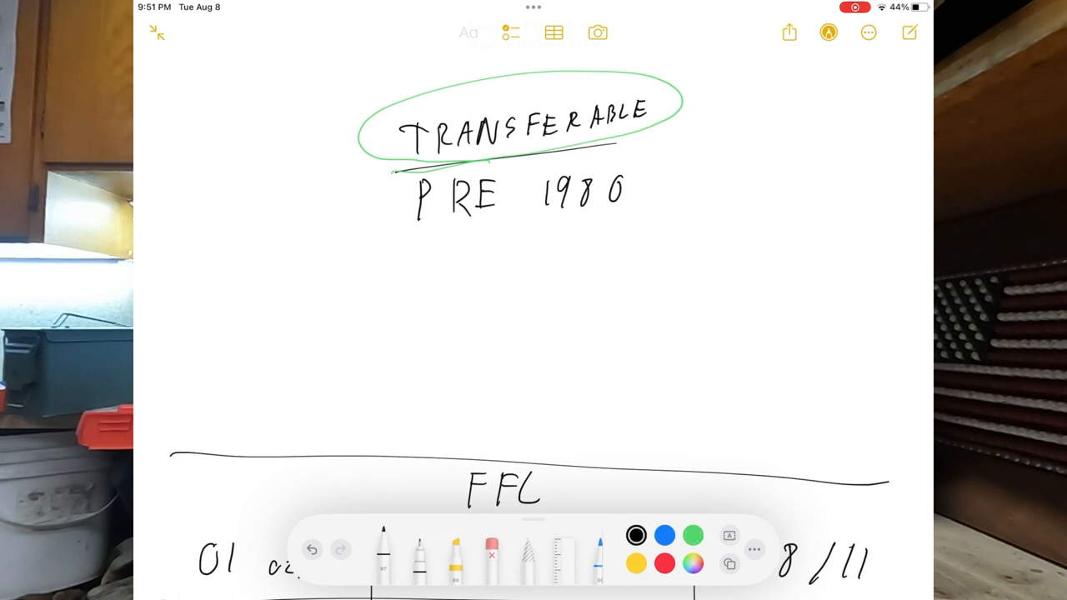
- Underline PRE 1980 in black and handwrite price notes with a 12k – 100+k range beneath it
drag(425, 247, 625, 209)
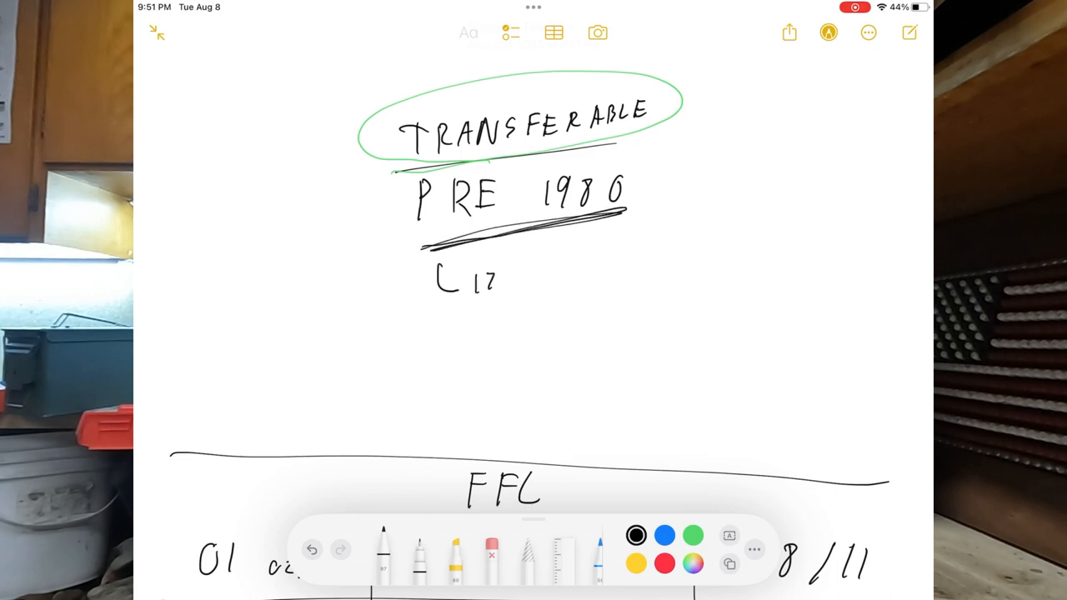
drag(491, 280, 537, 280)
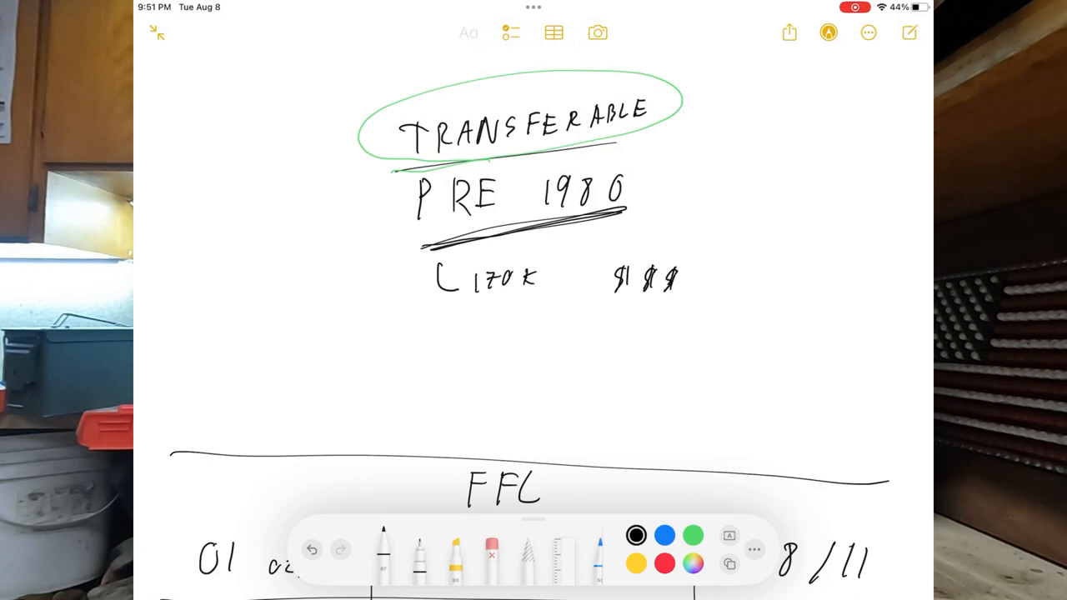
drag(600, 317, 636, 317)
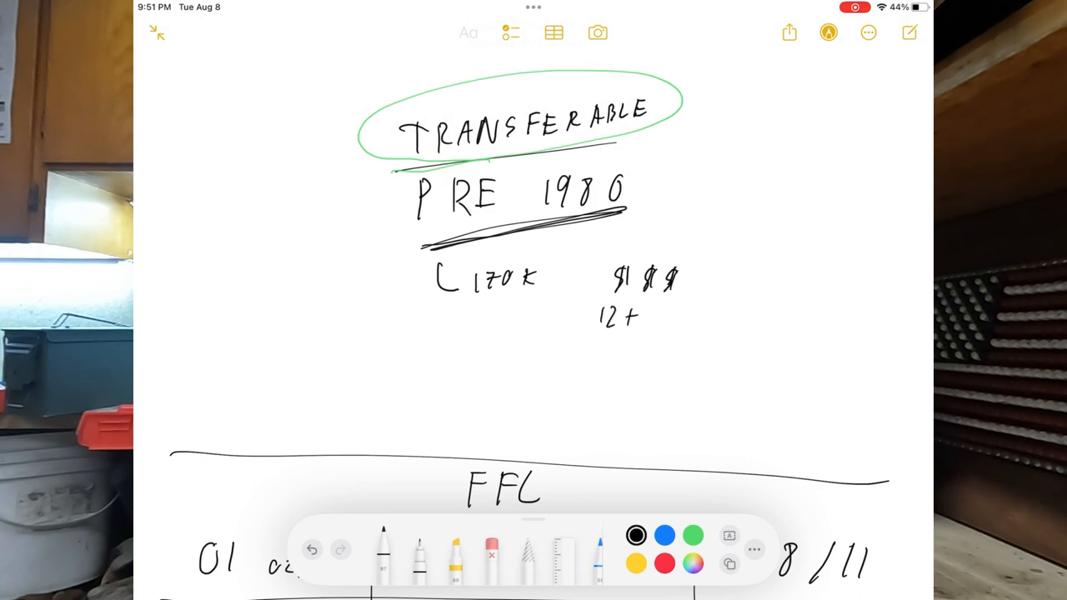
drag(647, 320, 733, 320)
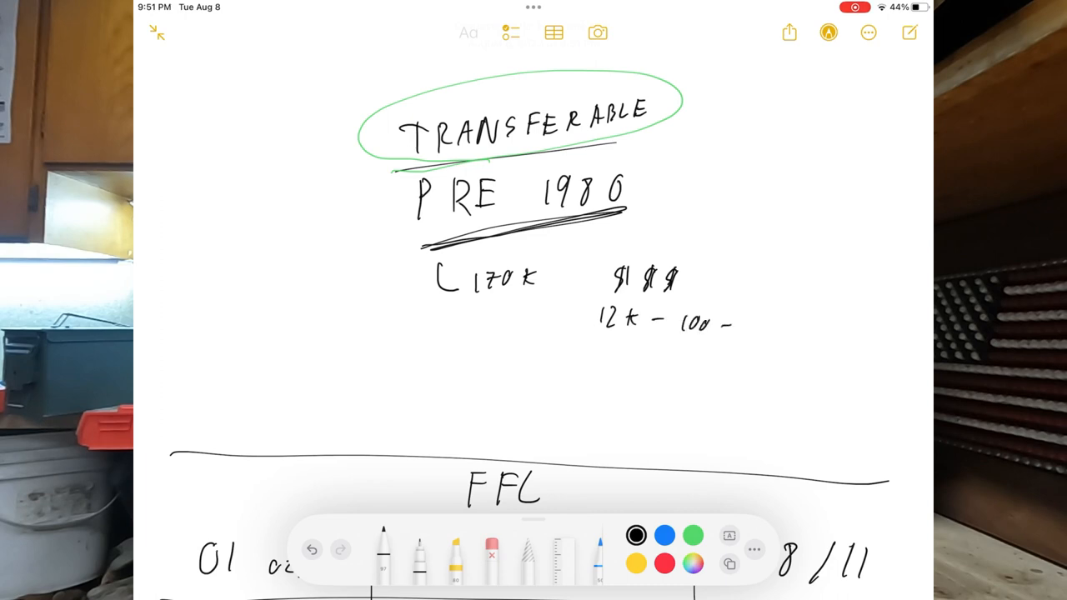
drag(725, 325, 754, 330)
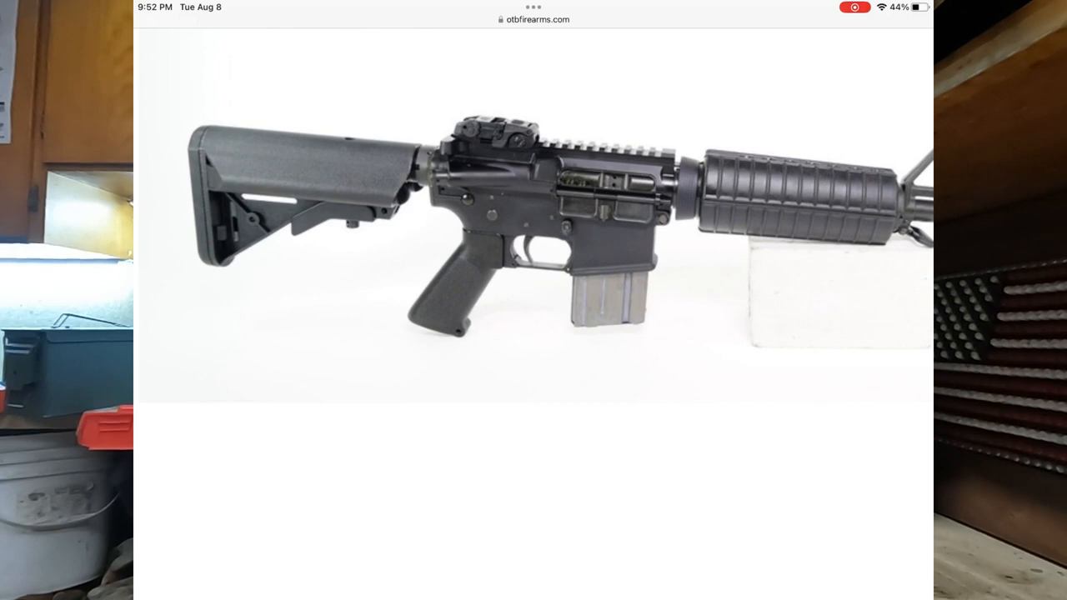
scroll(down, 3)
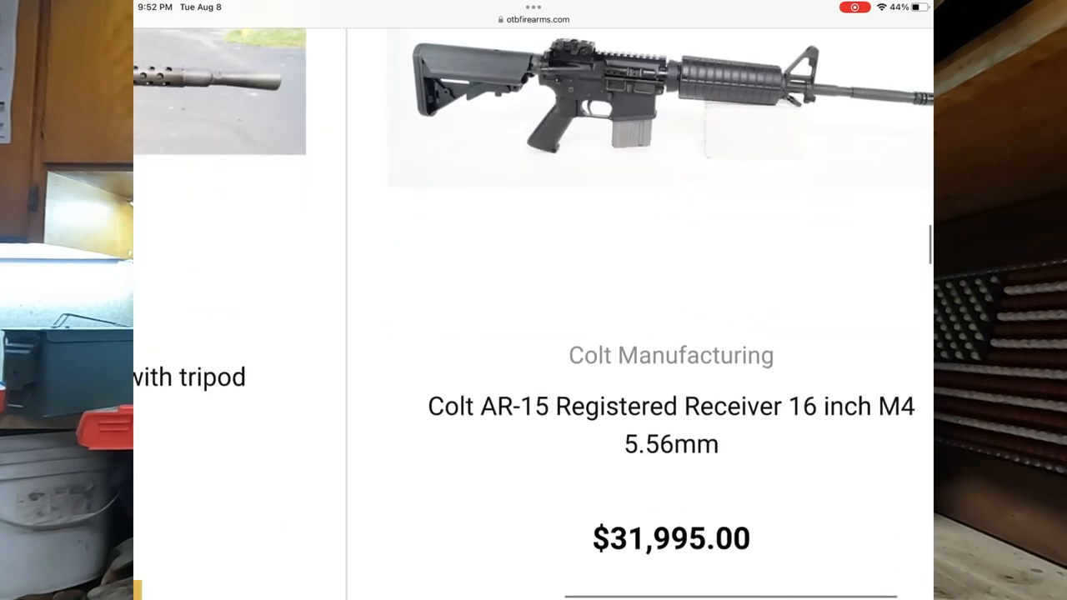
scroll(up, 3)
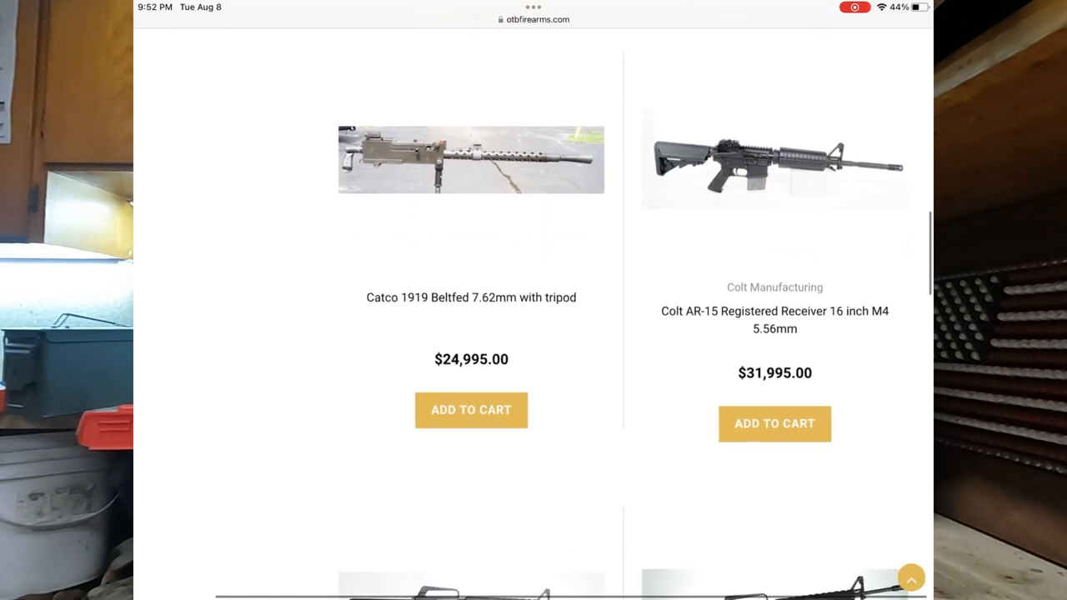
scroll(down, 3)
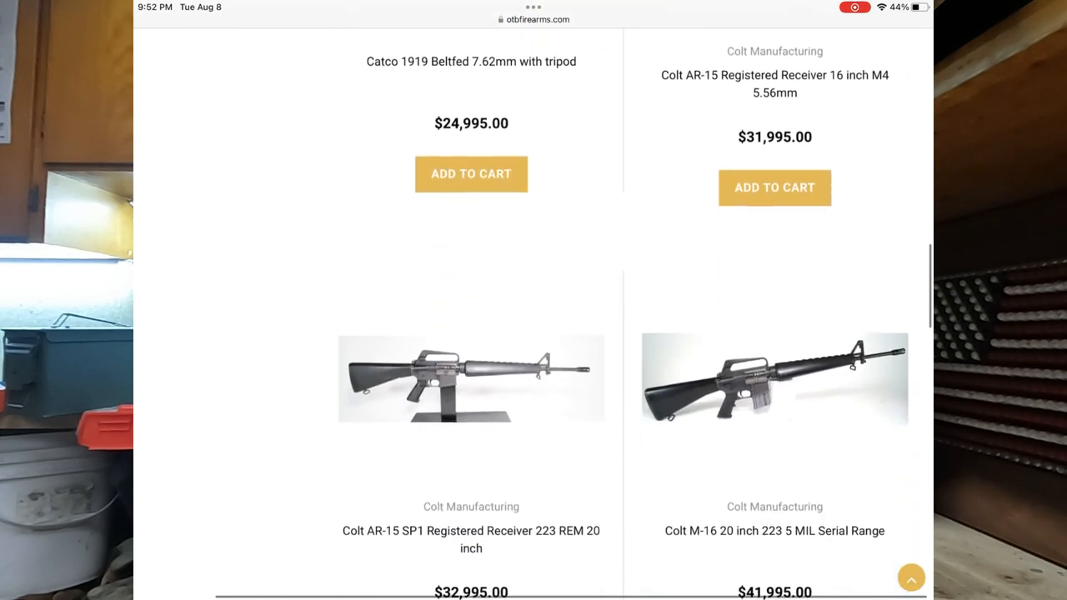
scroll(up, 3)
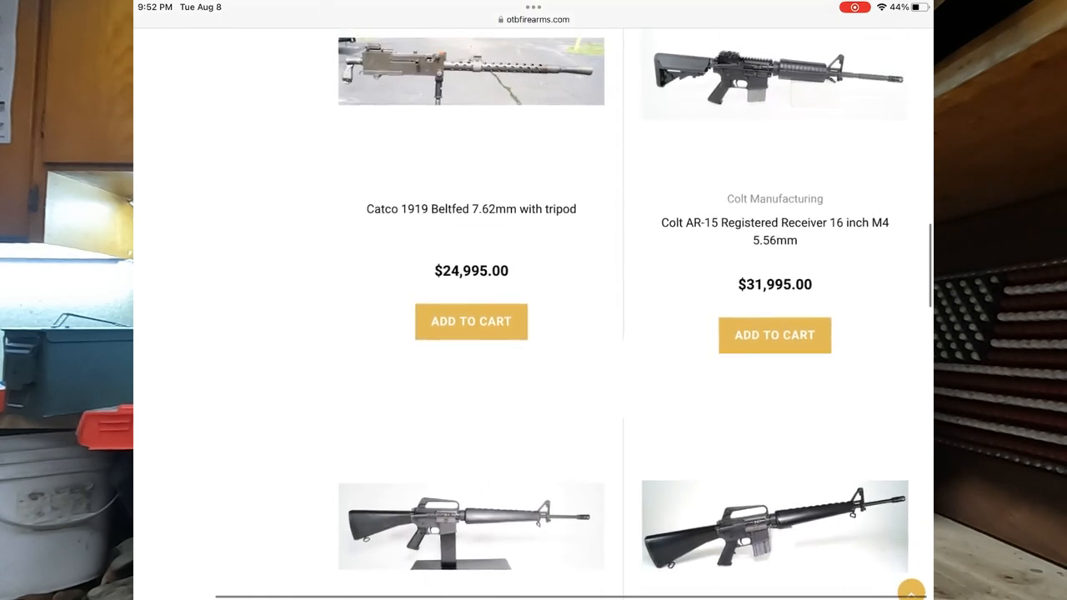
scroll(down, 3)
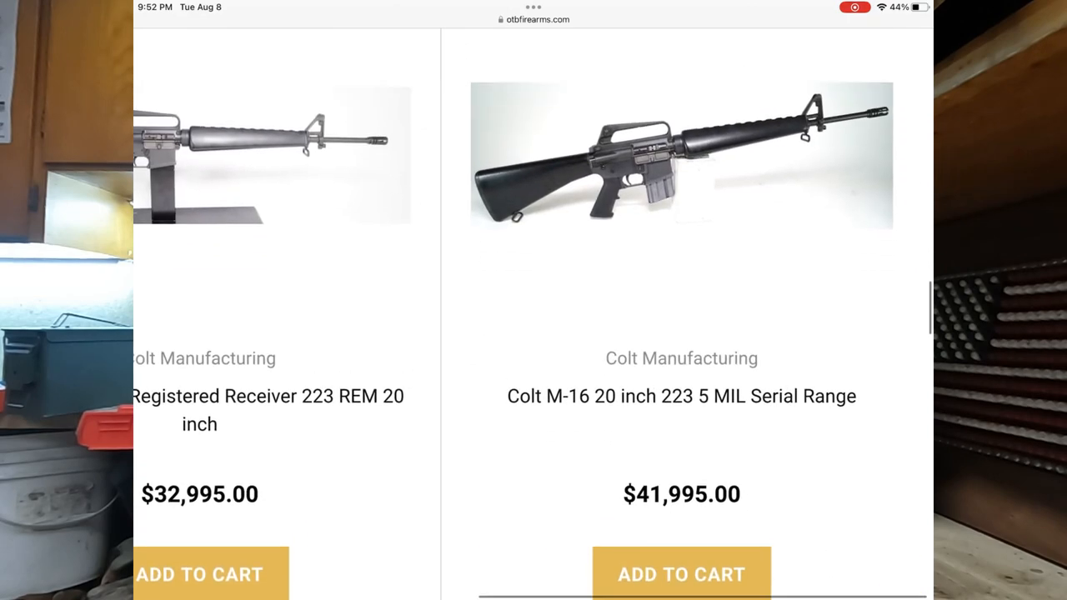
scroll(down, 3)
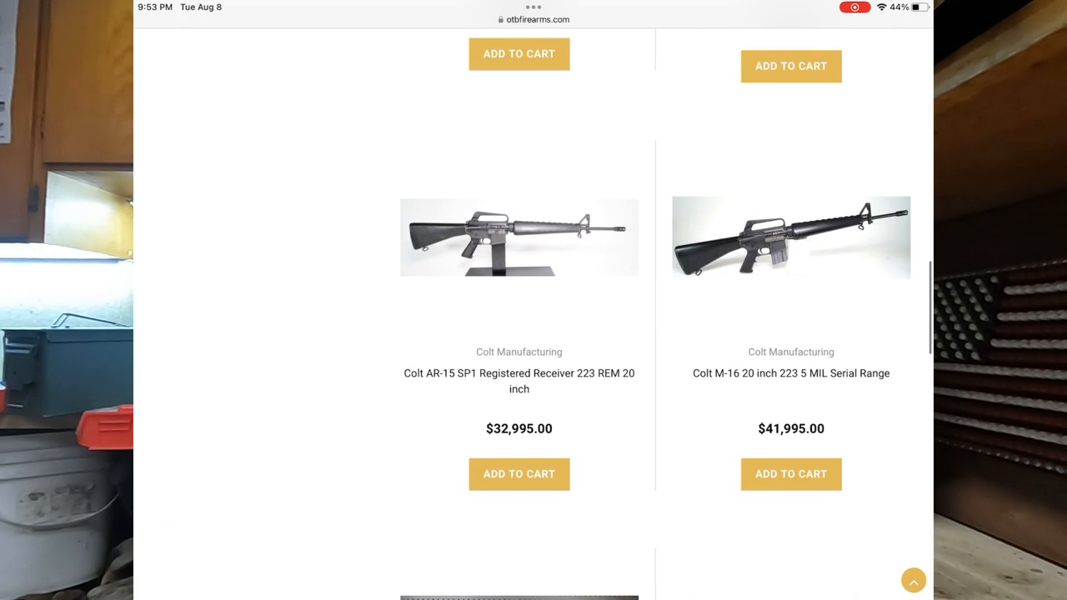
scroll(down, 3)
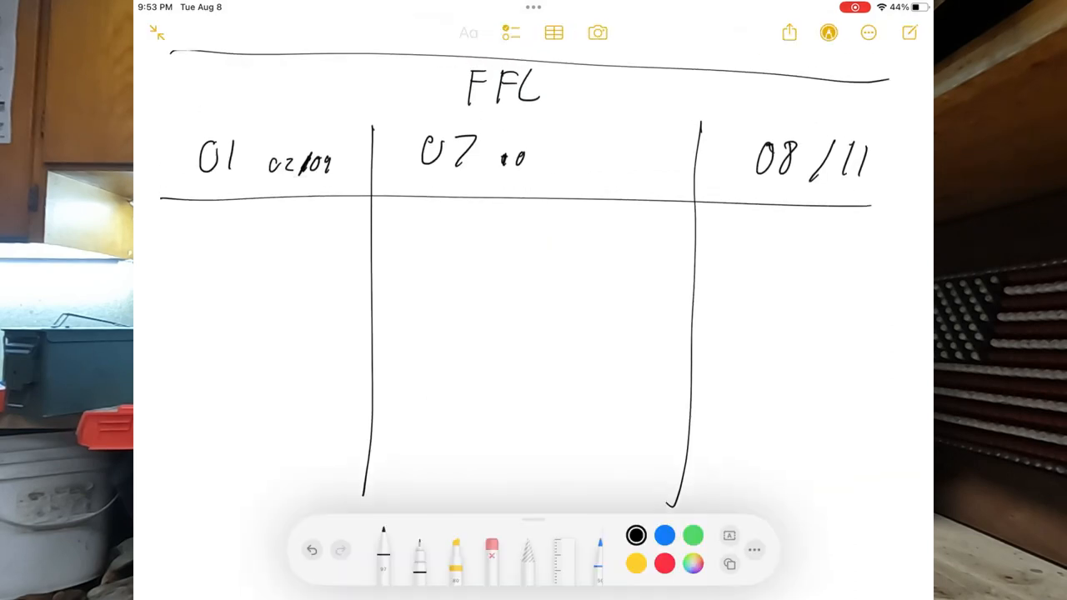
- Underline FFC, circle 01 and 07 in green, and cross out 08/11
drag(467, 117, 530, 117)
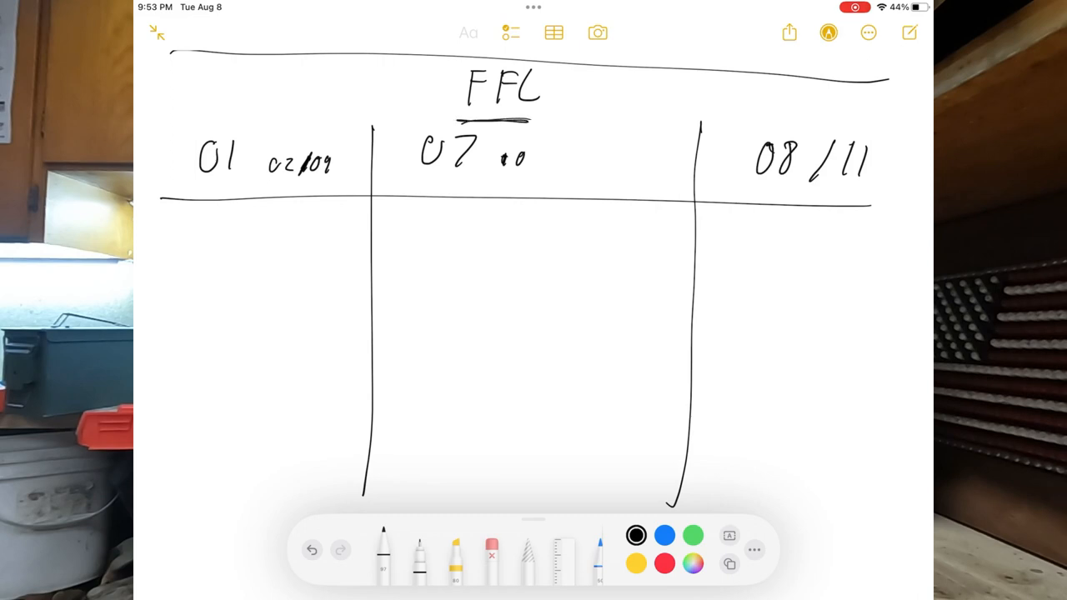
drag(193, 182, 249, 180)
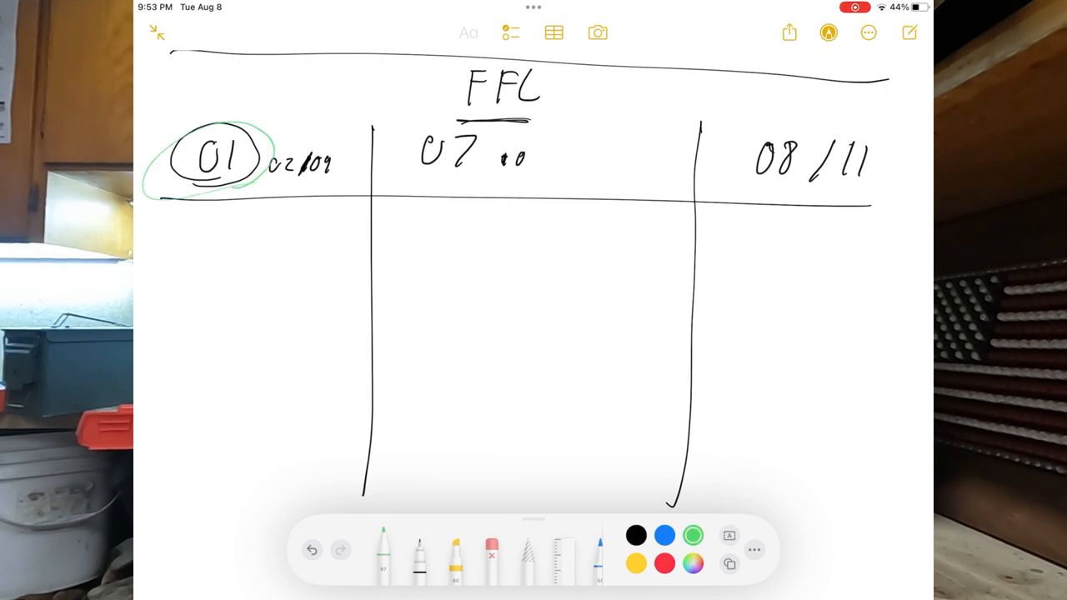
drag(400, 146, 497, 175)
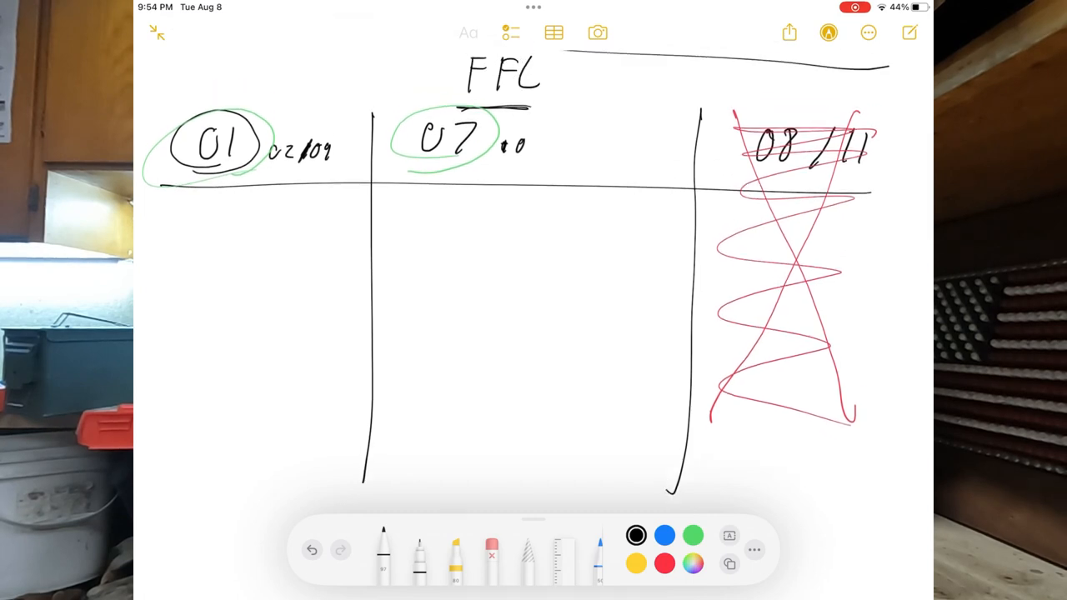
- Write PRE-SAMP and POST-SAMP under 01 with an underlined 1968 – 1986 date range
scroll(up, 3)
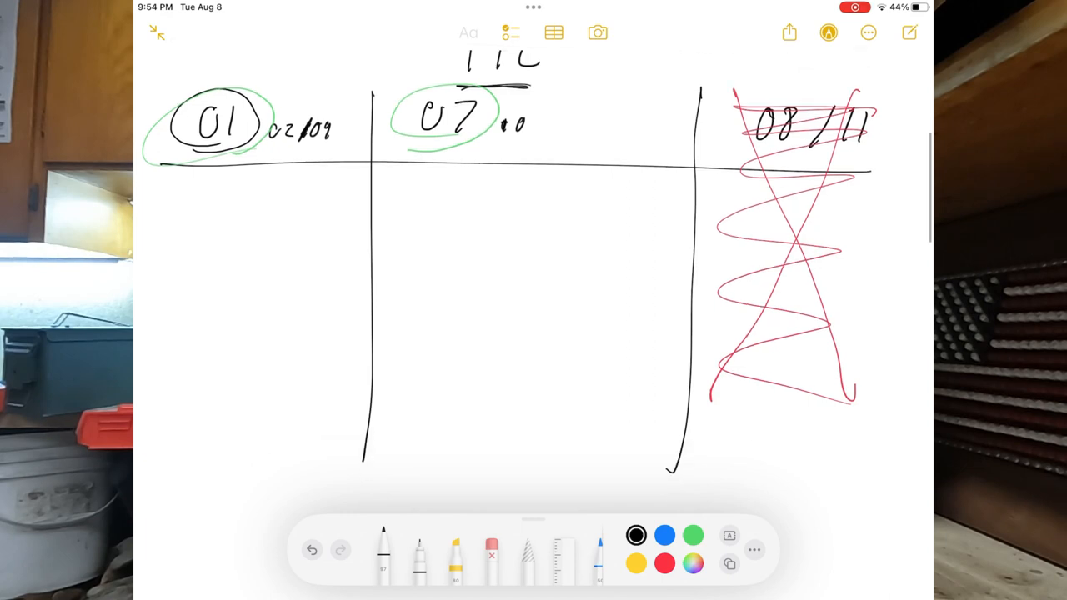
drag(180, 180, 187, 197)
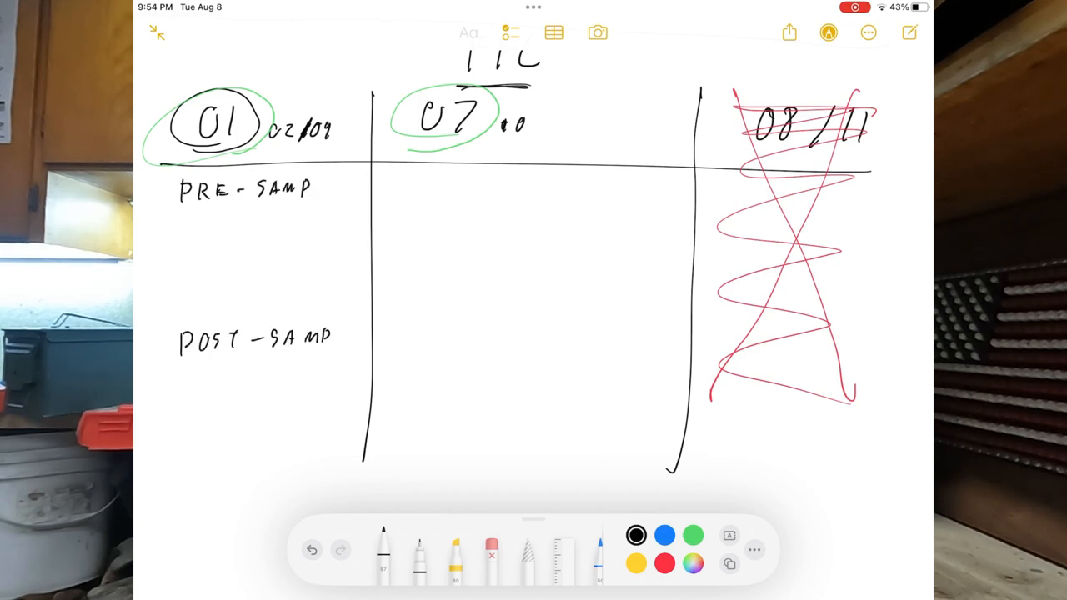
drag(175, 225, 220, 225)
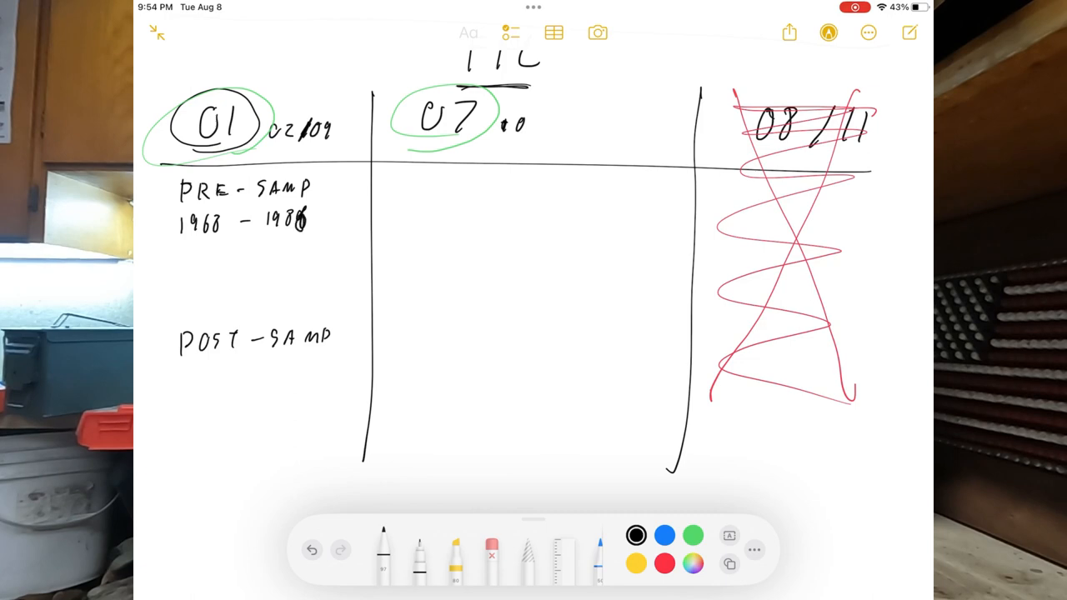
drag(187, 254, 306, 248)
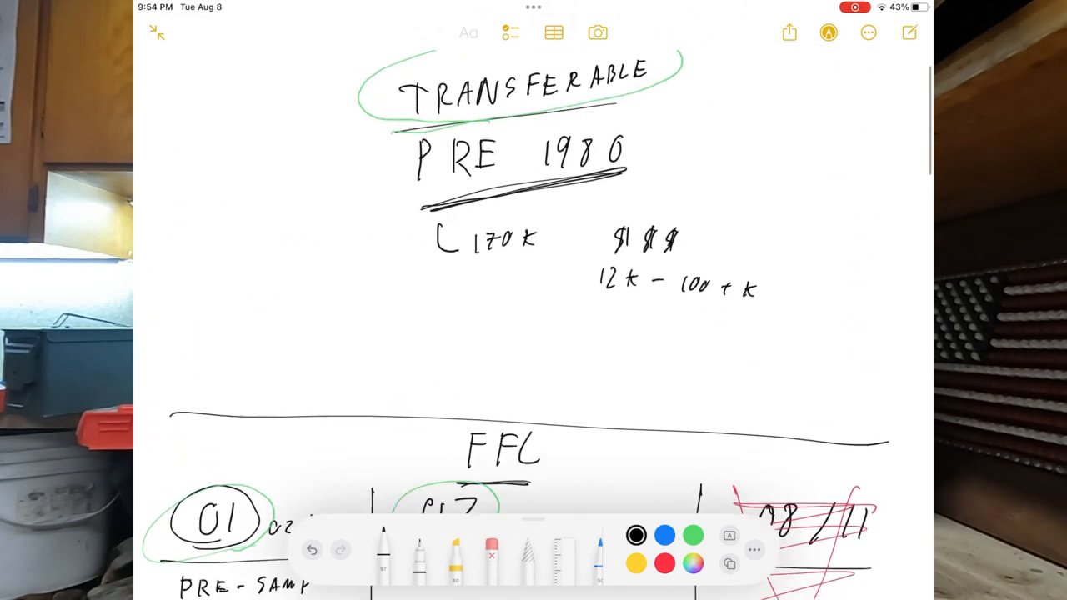
scroll(down, 3)
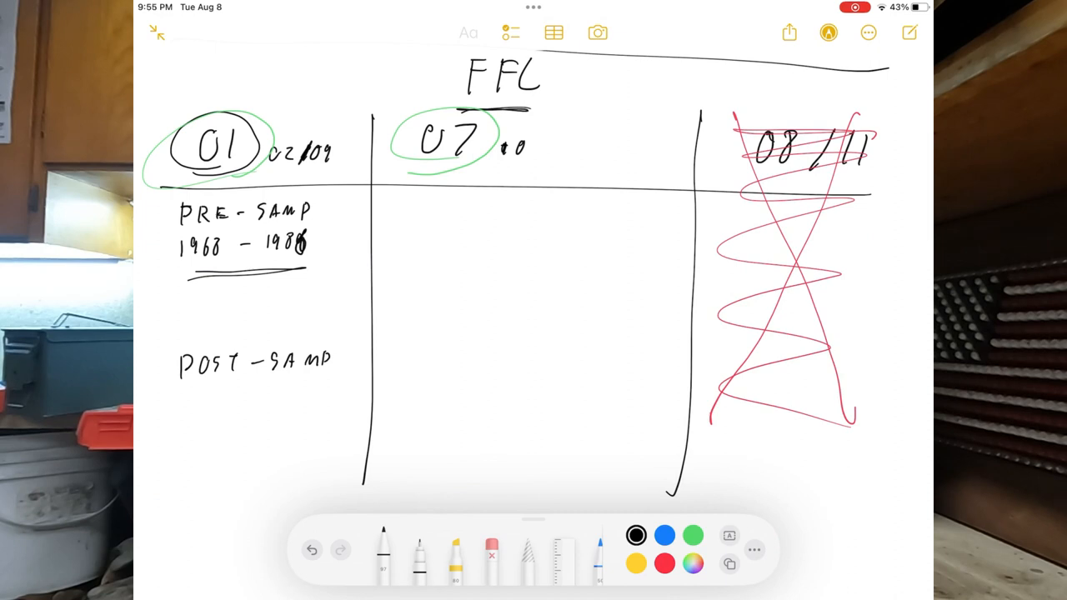
- Add a green check mark and jot a price figure beneath the pre-sample dates
click(694, 535)
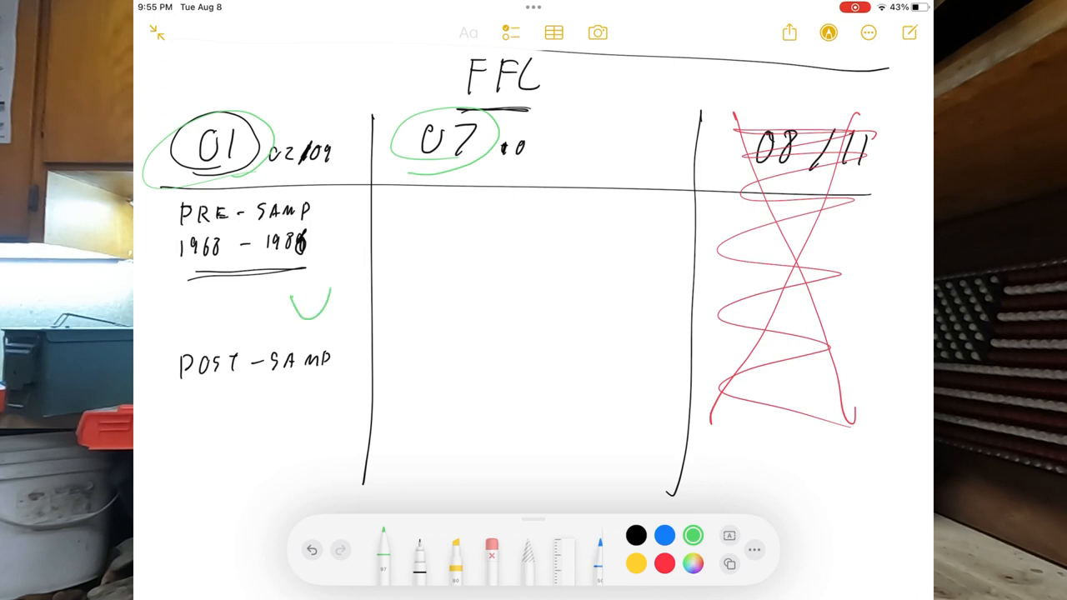
drag(307, 284, 317, 303)
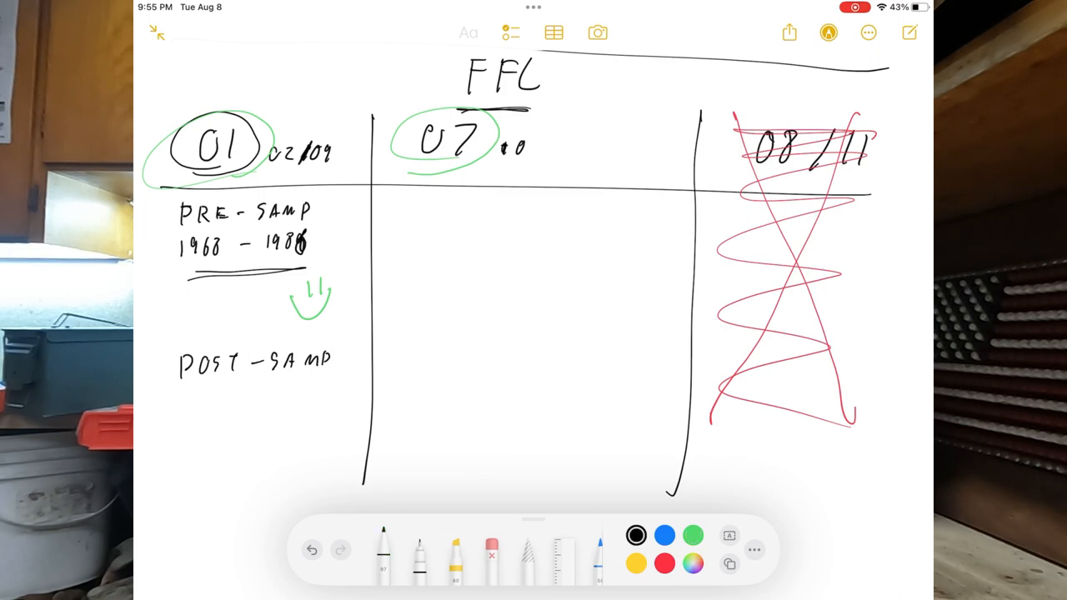
drag(163, 291, 167, 313)
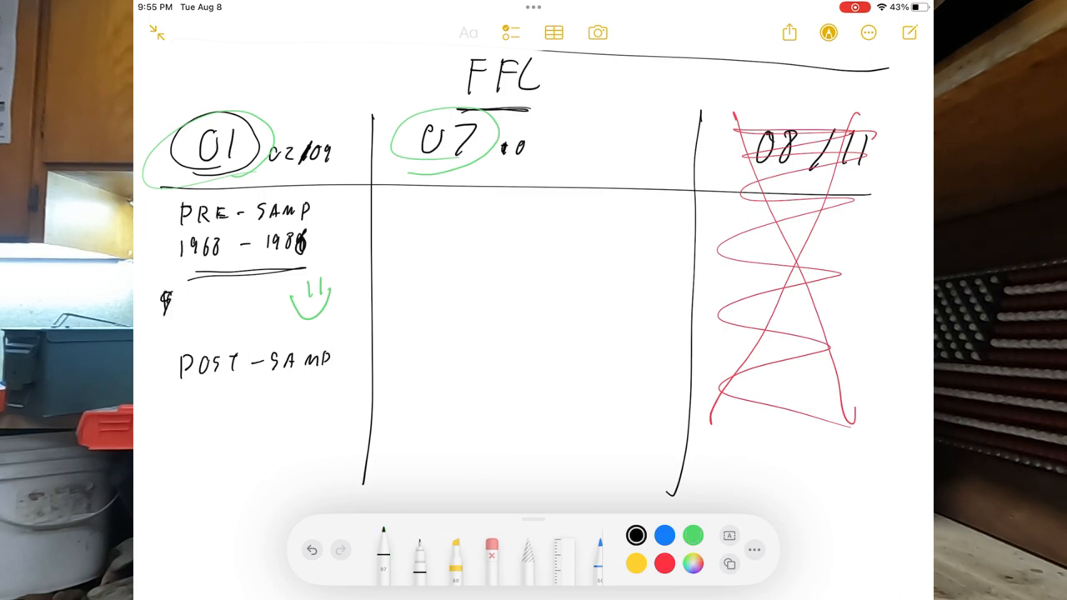
click(180, 300)
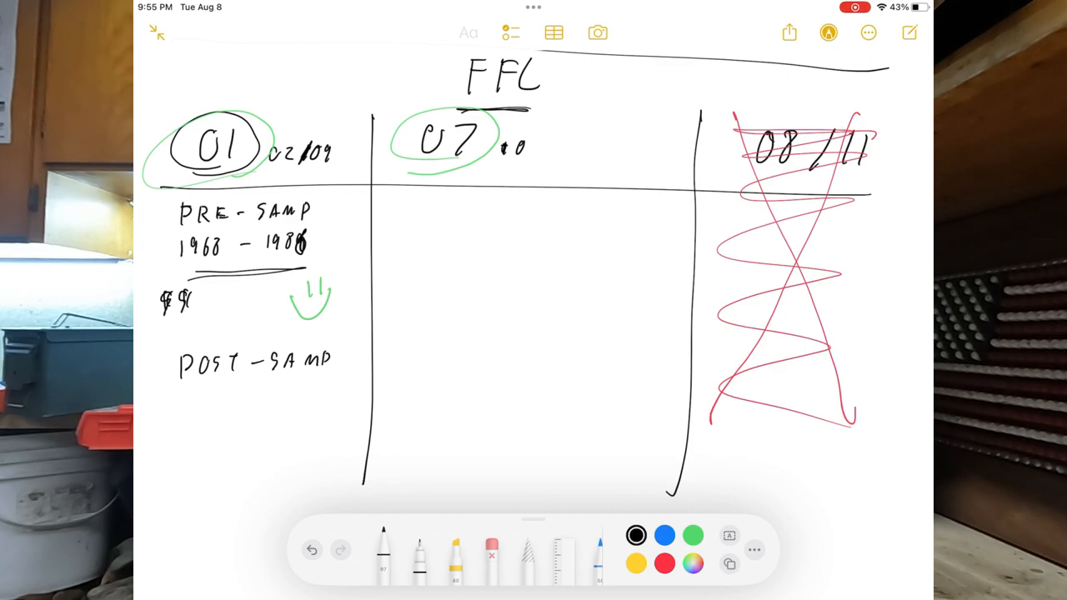
drag(203, 330, 247, 320)
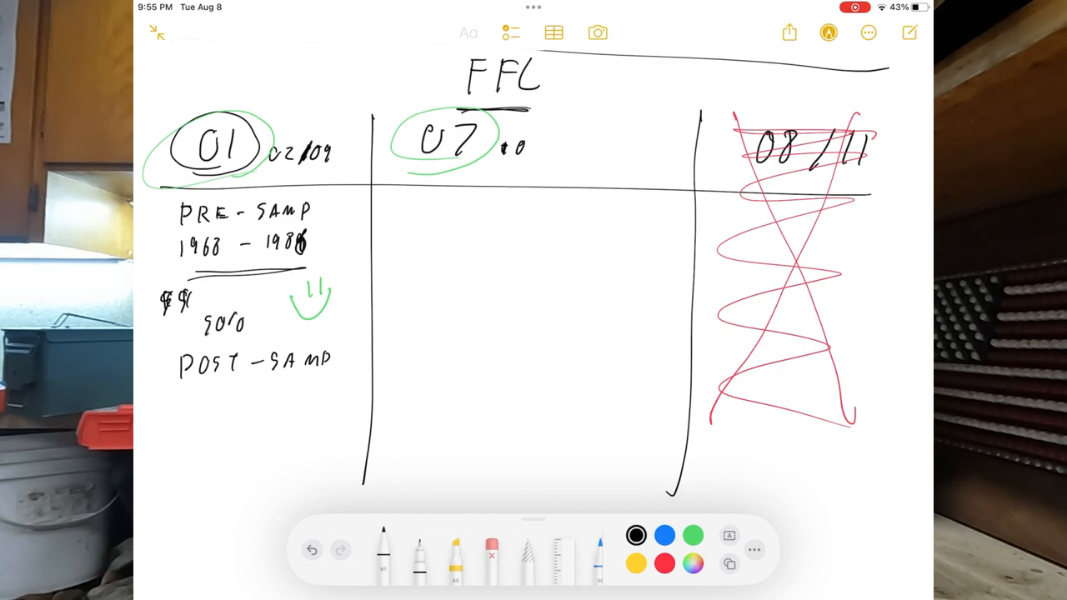
scroll(down, 3)
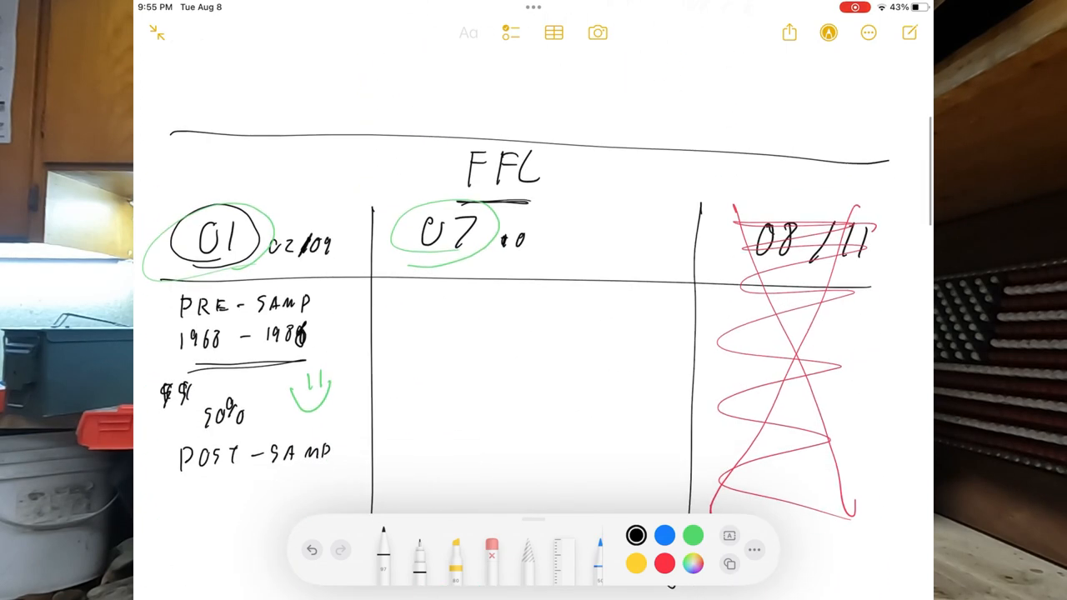
scroll(up, 3)
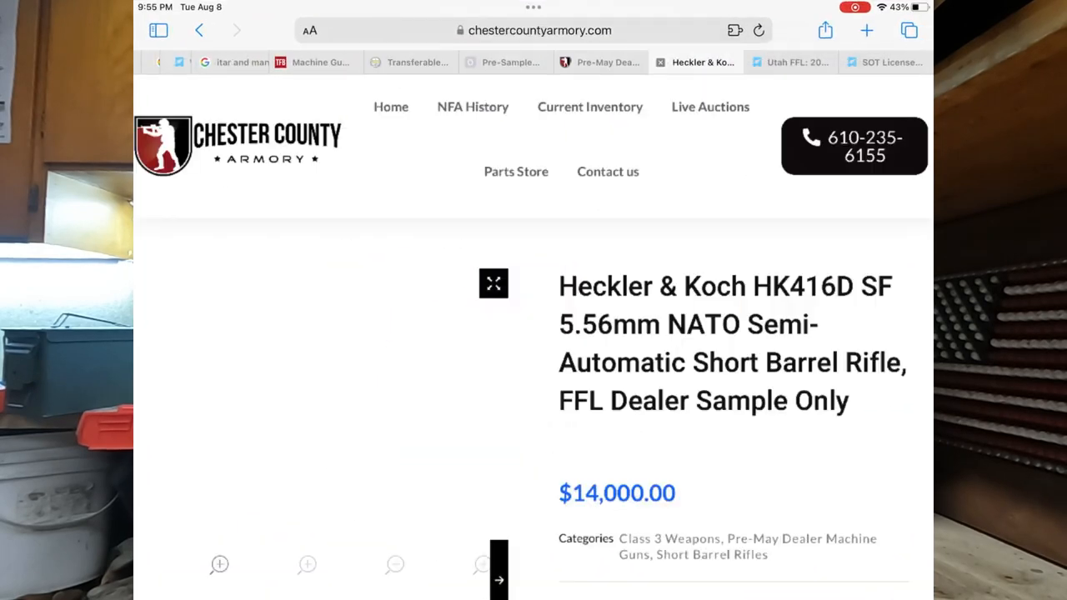
- Browse down the Pre-May dealer sample machine gun listings in Safari
scroll(down, 3)
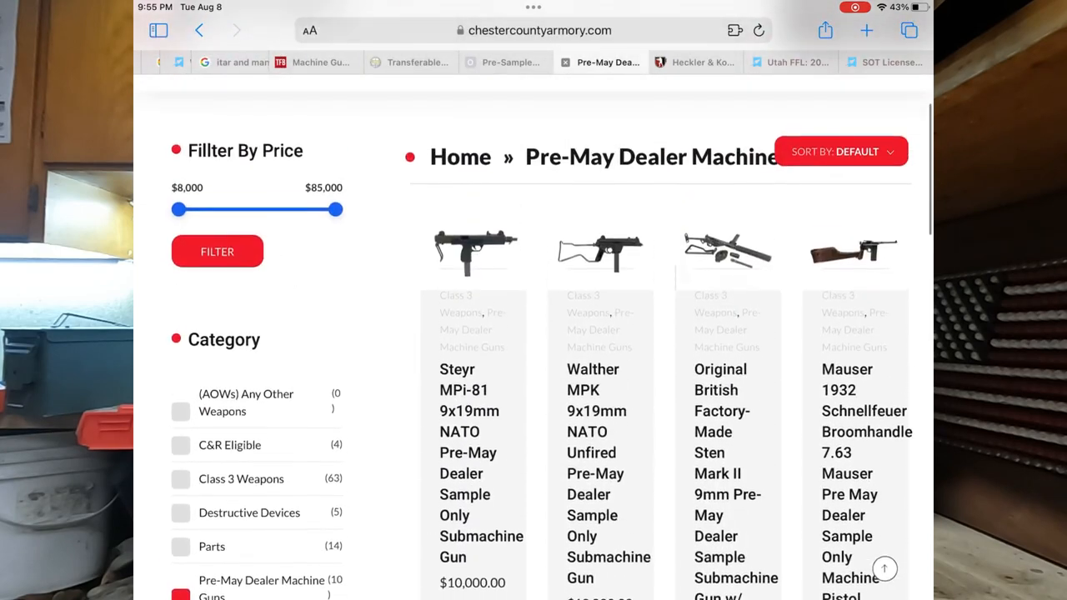
scroll(down, 3)
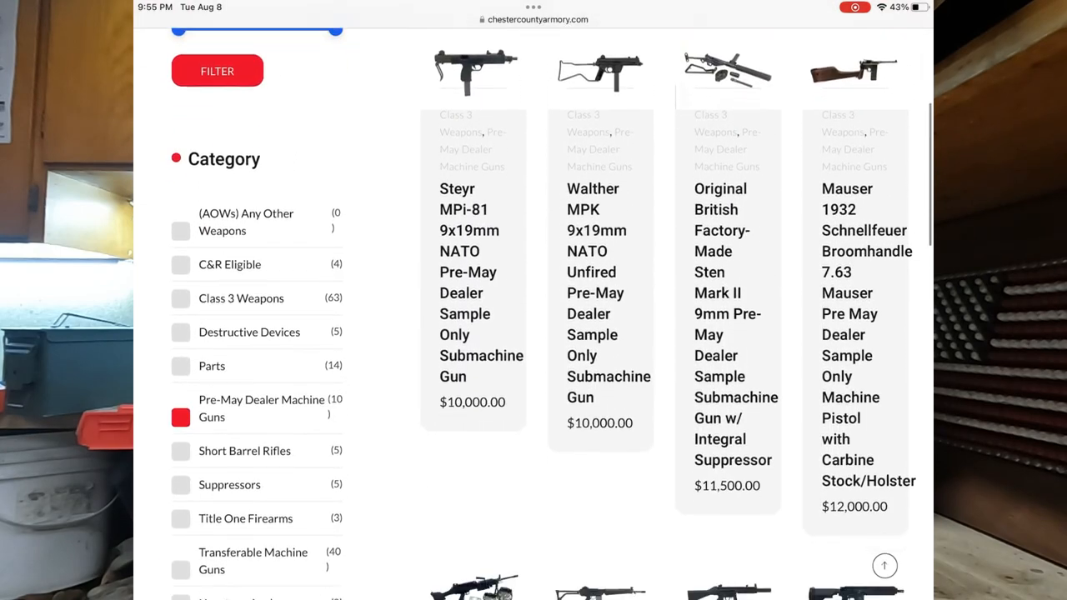
scroll(down, 3)
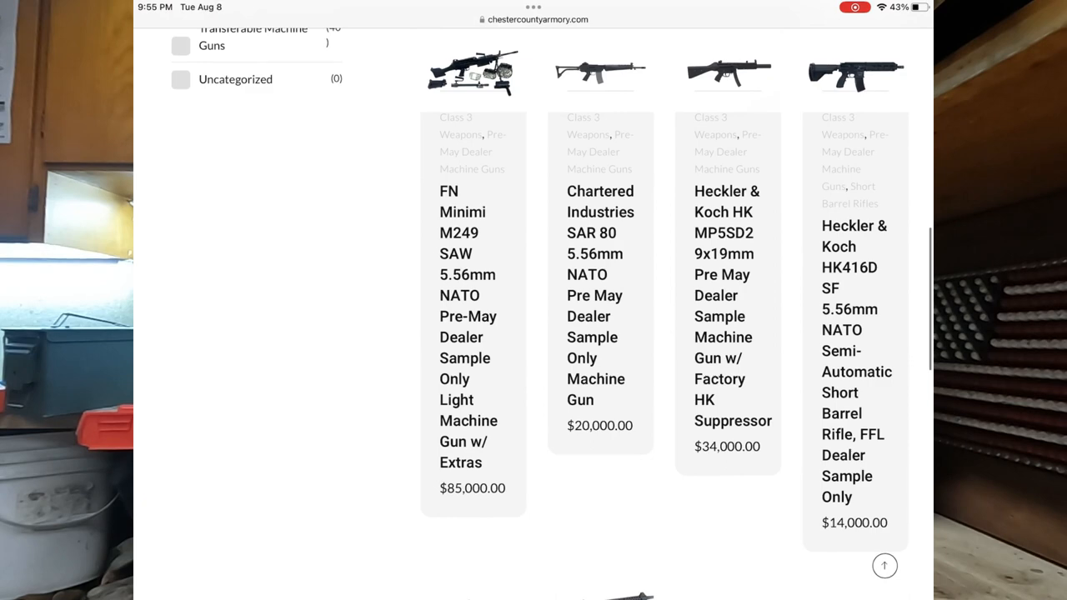
scroll(down, 3)
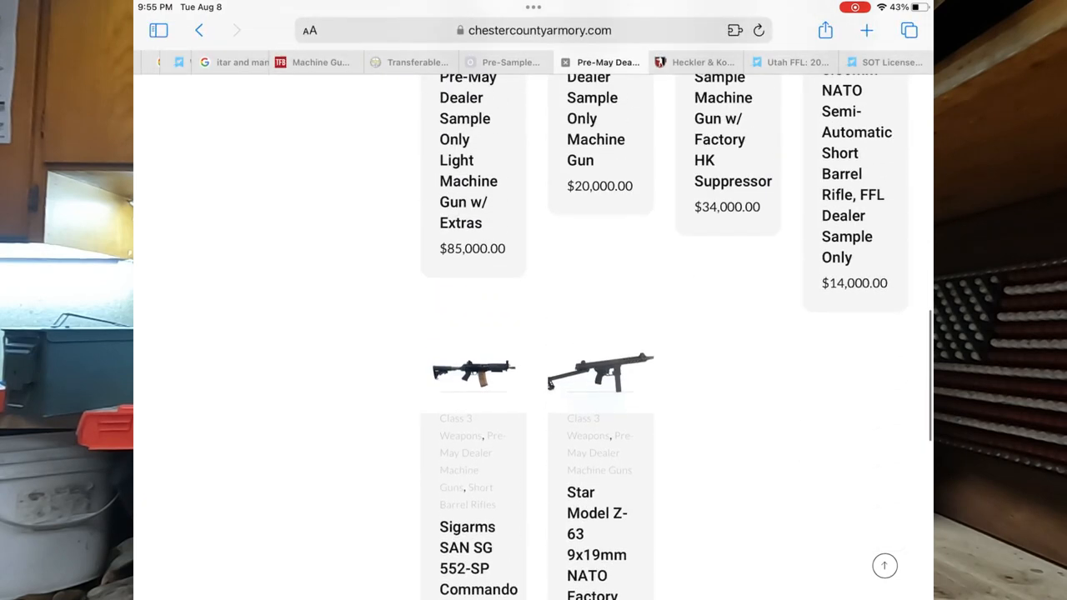
- View the HK416D dealer-sample rifle page and its enlarged photo, then return toward the note
click(854, 167)
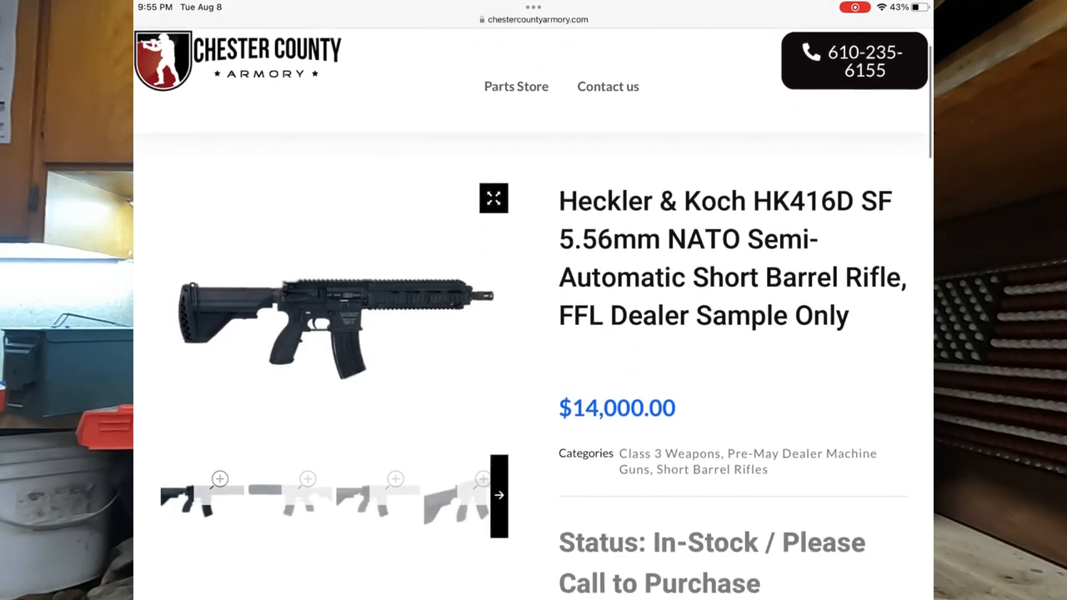
scroll(down, 3)
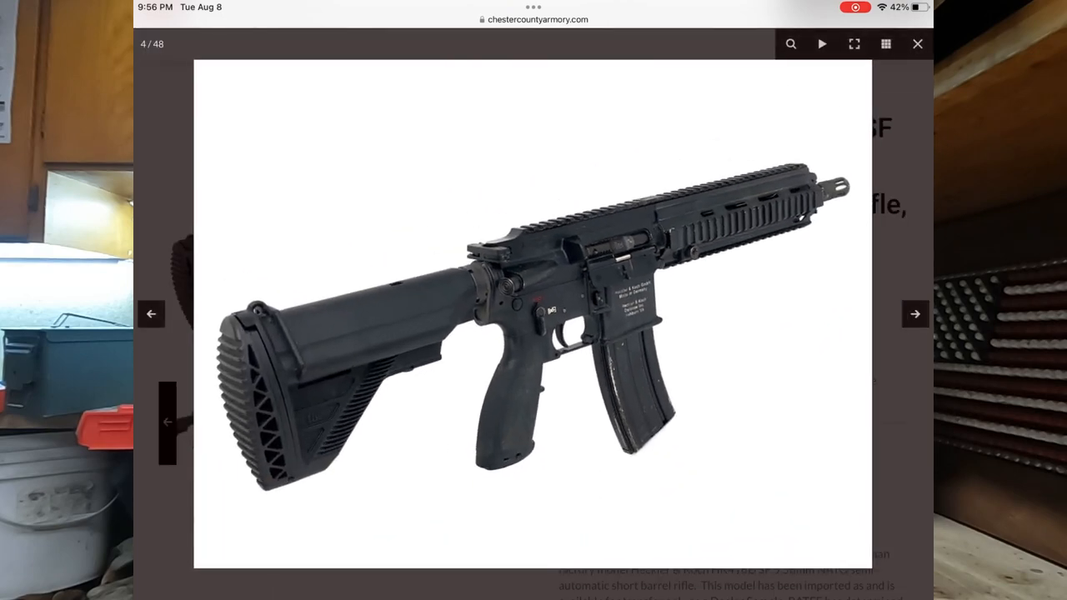
click(917, 43)
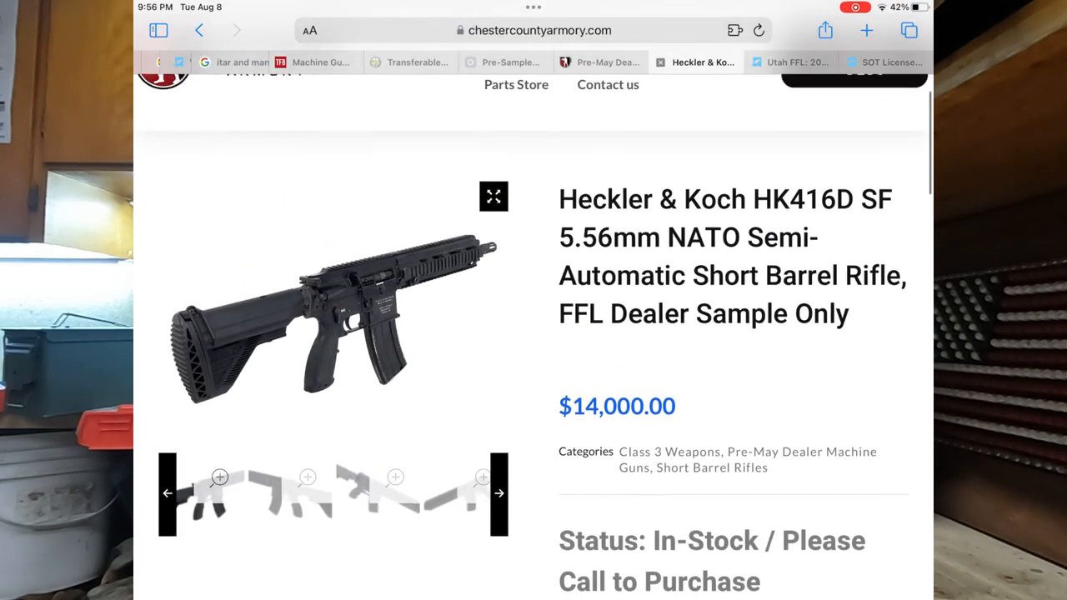
scroll(up, 3)
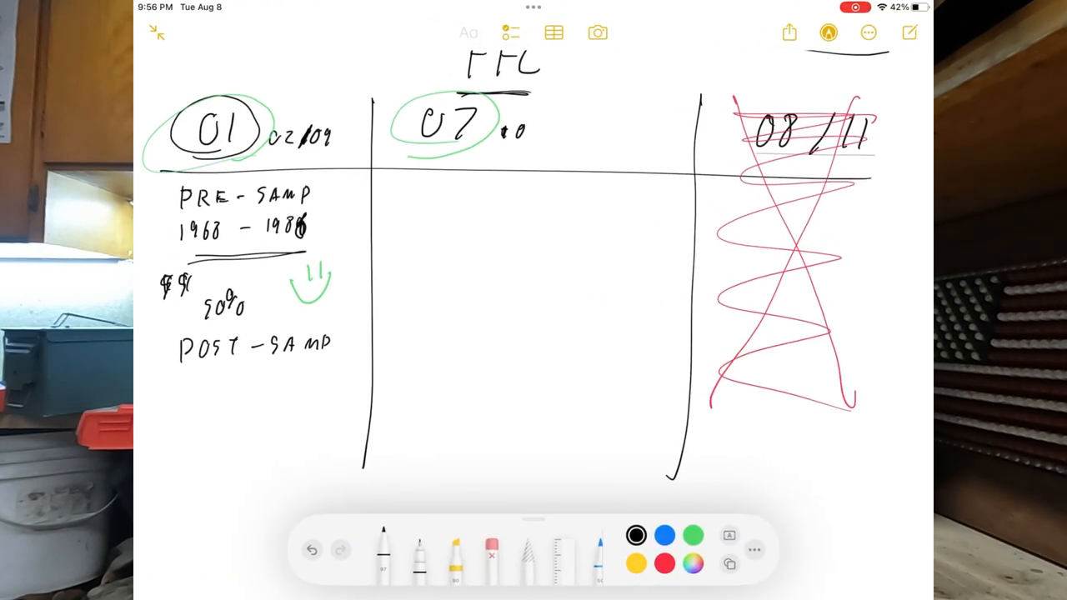
- Write 1986, 200 and another figure beneath the POST-SAMP heading under 01
scroll(up, 3)
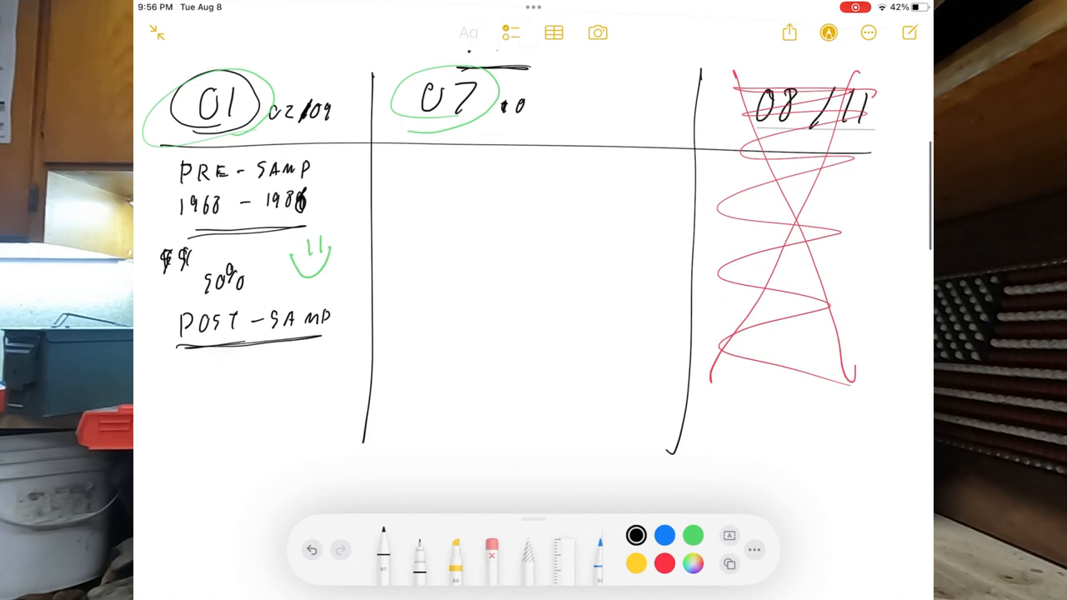
scroll(up, 3)
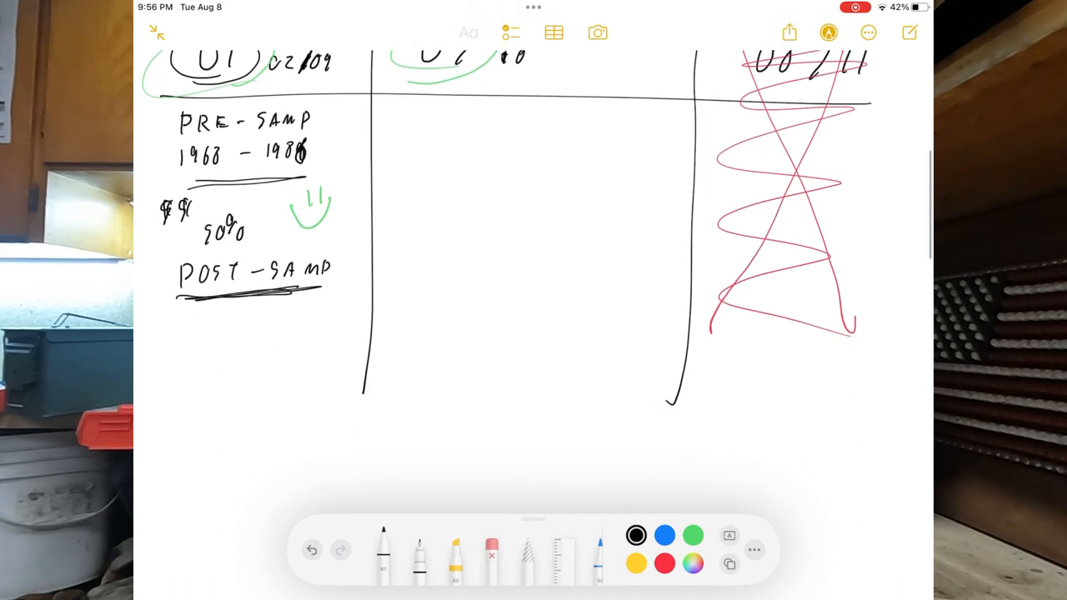
drag(198, 320, 198, 332)
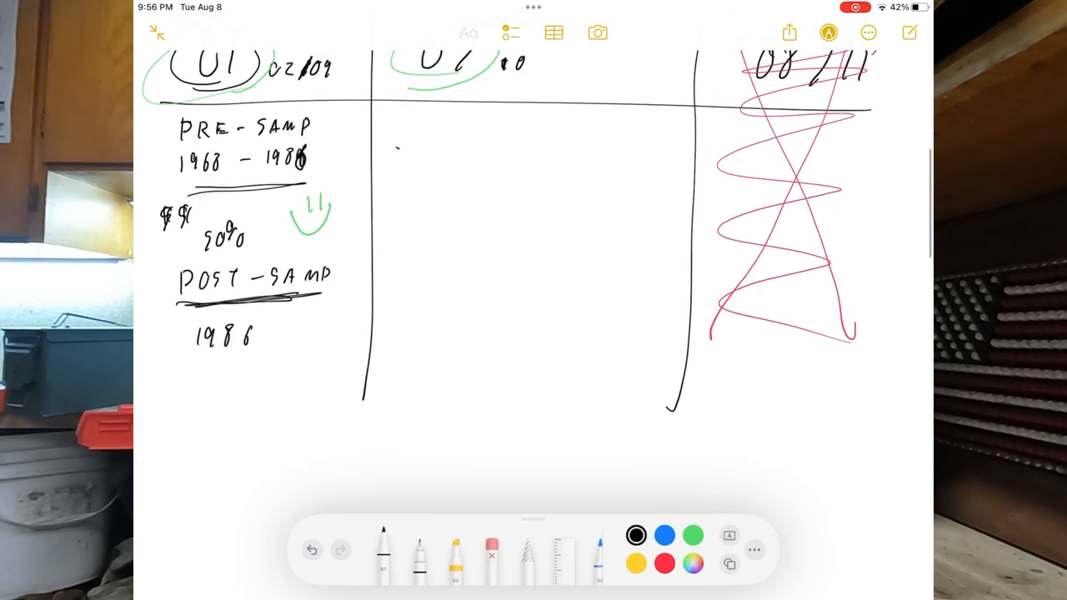
drag(175, 370, 203, 383)
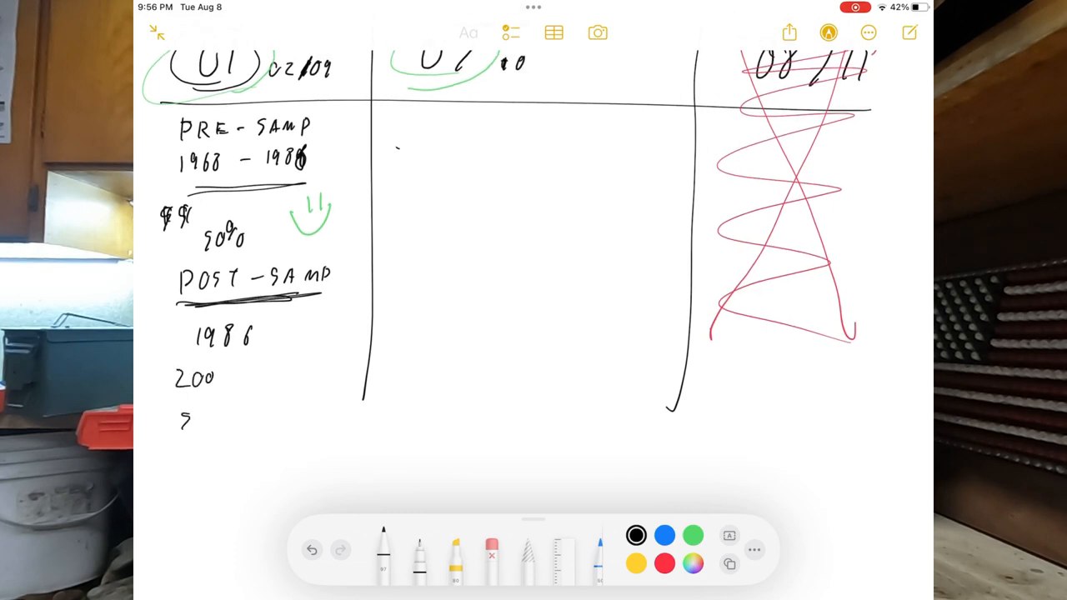
drag(180, 420, 203, 416)
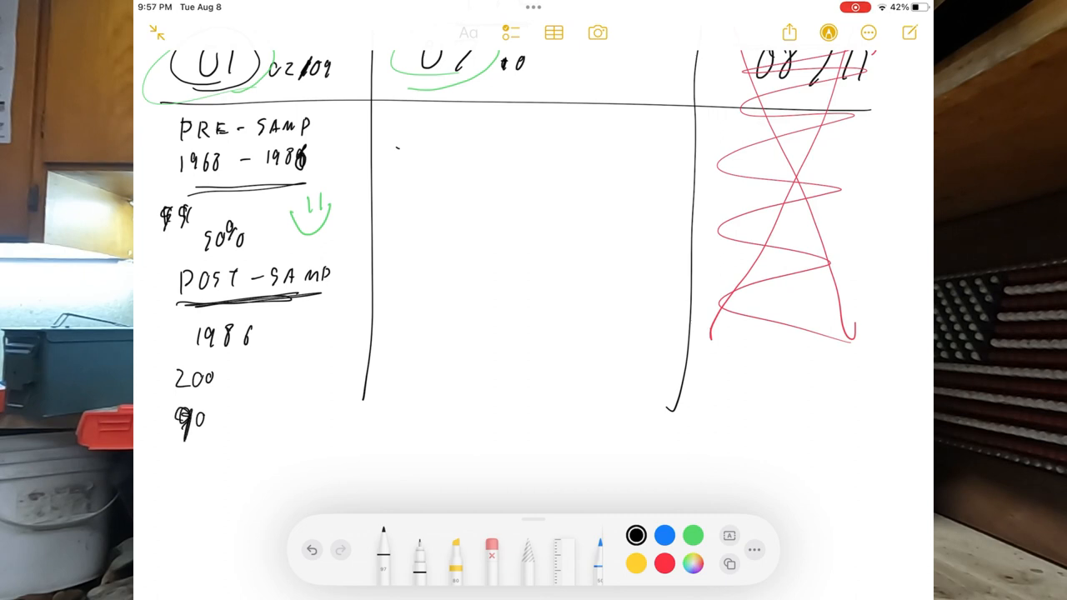
scroll(down, 3)
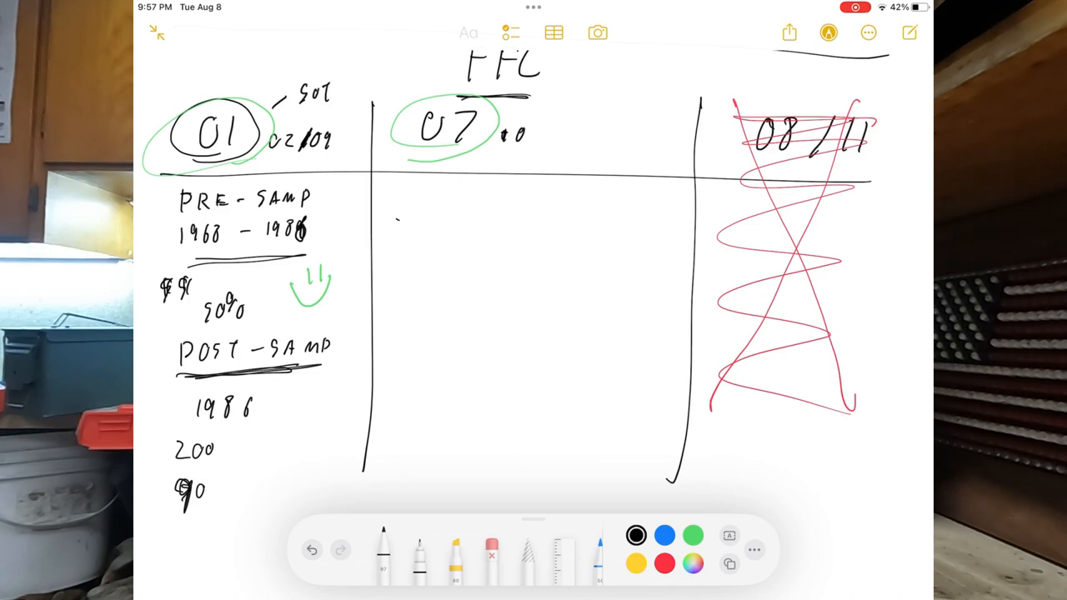
- Label 01 as SOT 3, 07 as SOT 2, and start an SOT label above 08/11
drag(342, 100, 354, 86)
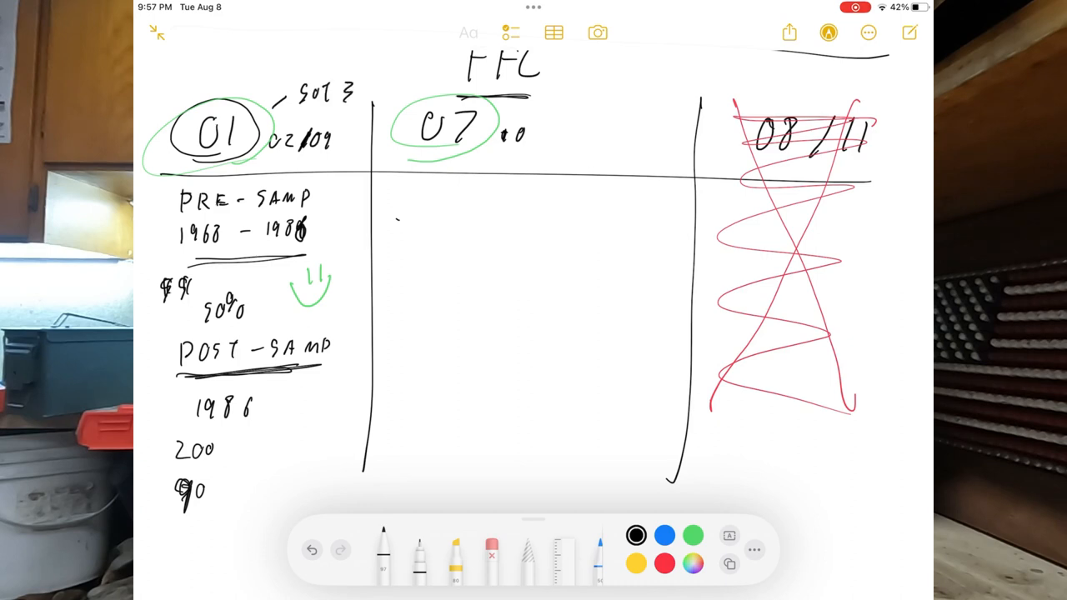
drag(550, 113, 604, 100)
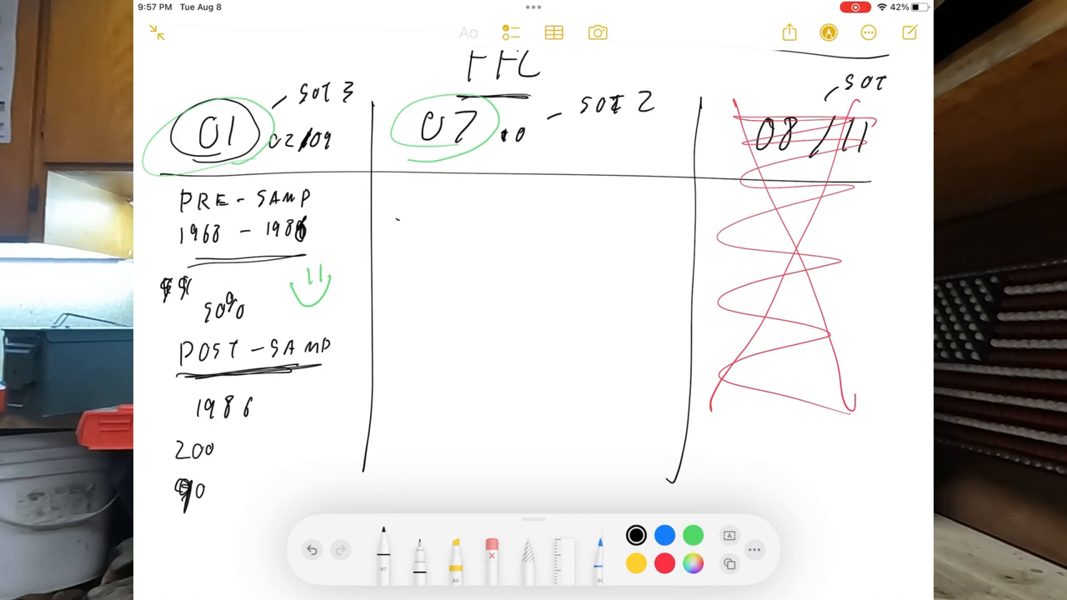
drag(825, 86, 913, 83)
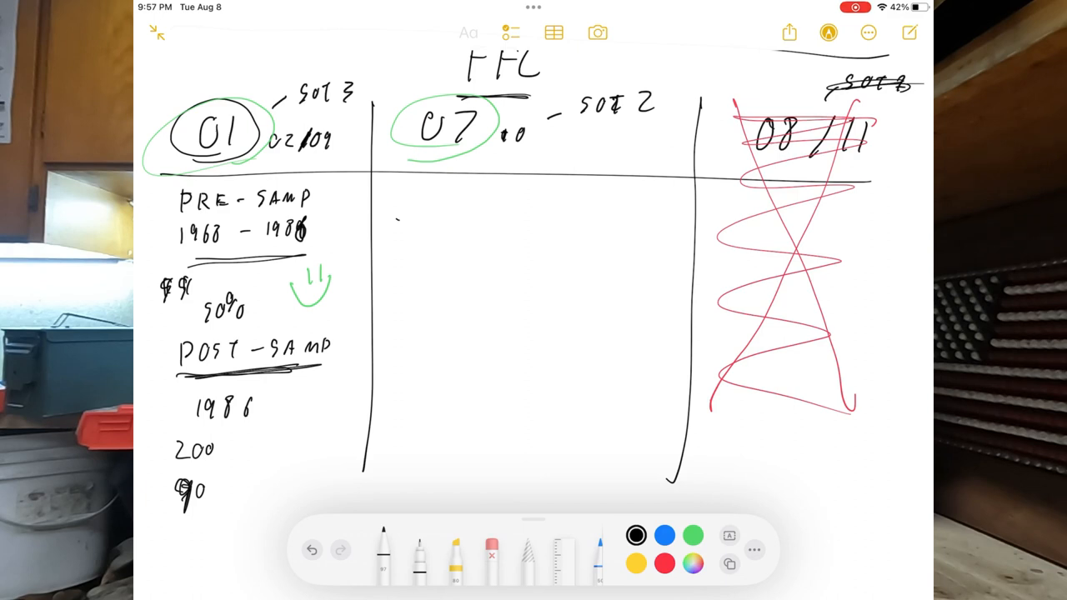
scroll(down, 3)
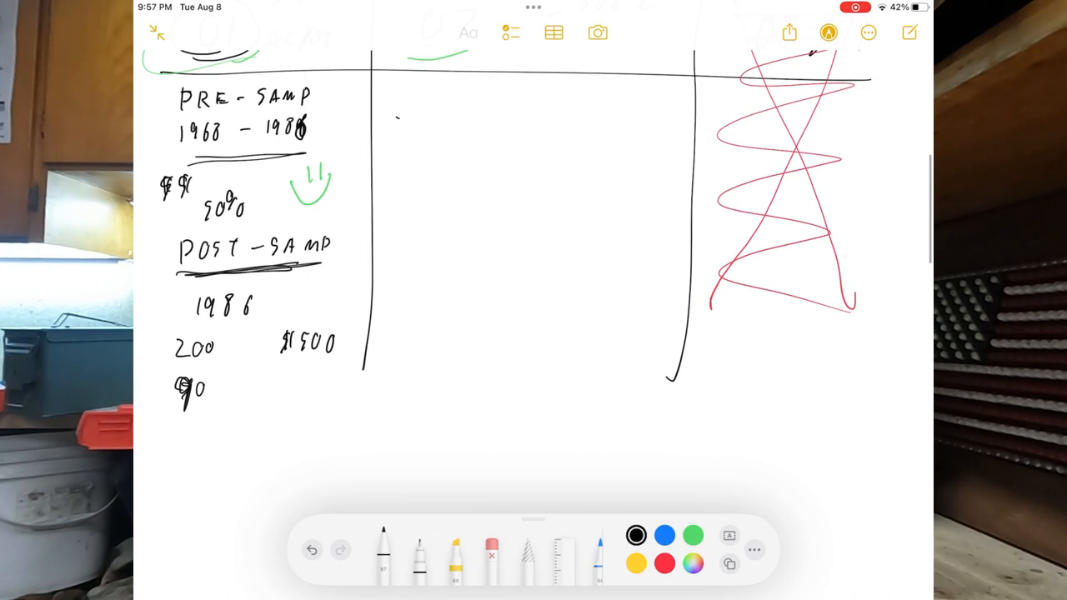
- Write LETTER LEO under the post-sample notes with a small sketch below it
scroll(up, 3)
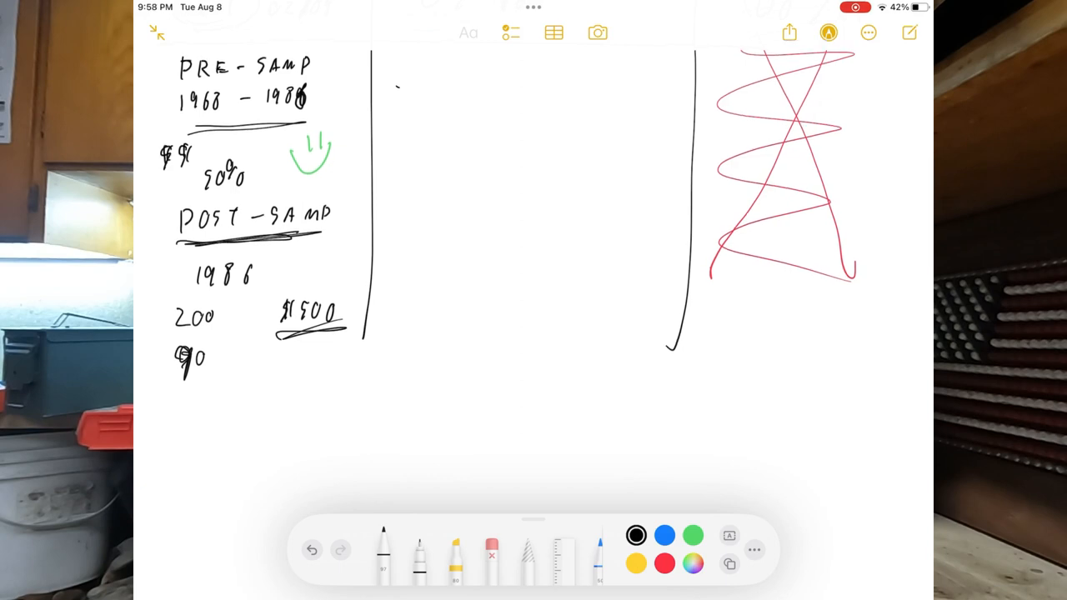
drag(180, 425, 283, 414)
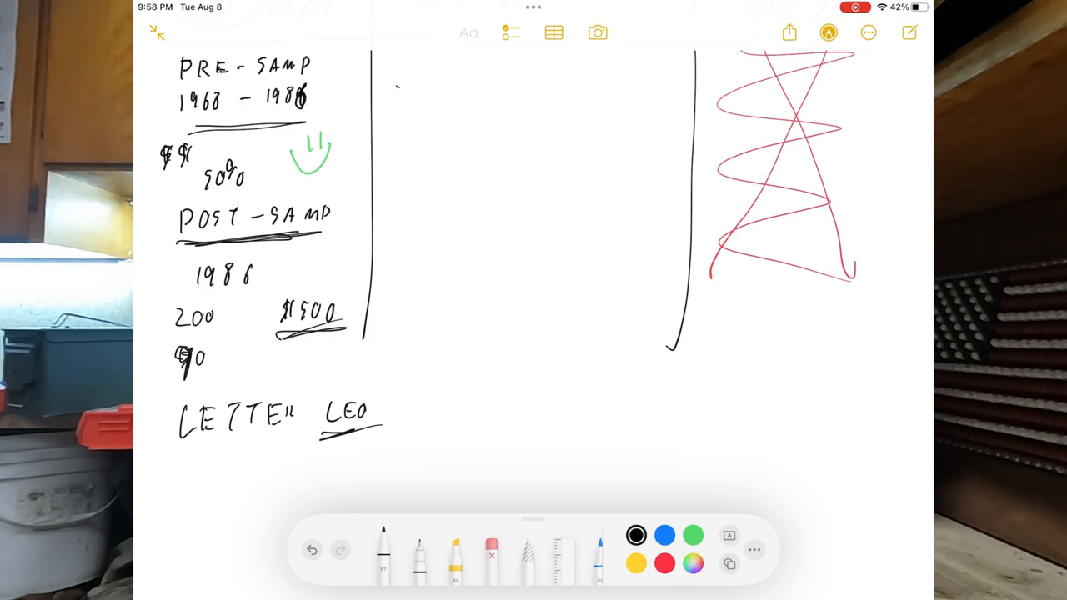
drag(242, 453, 300, 513)
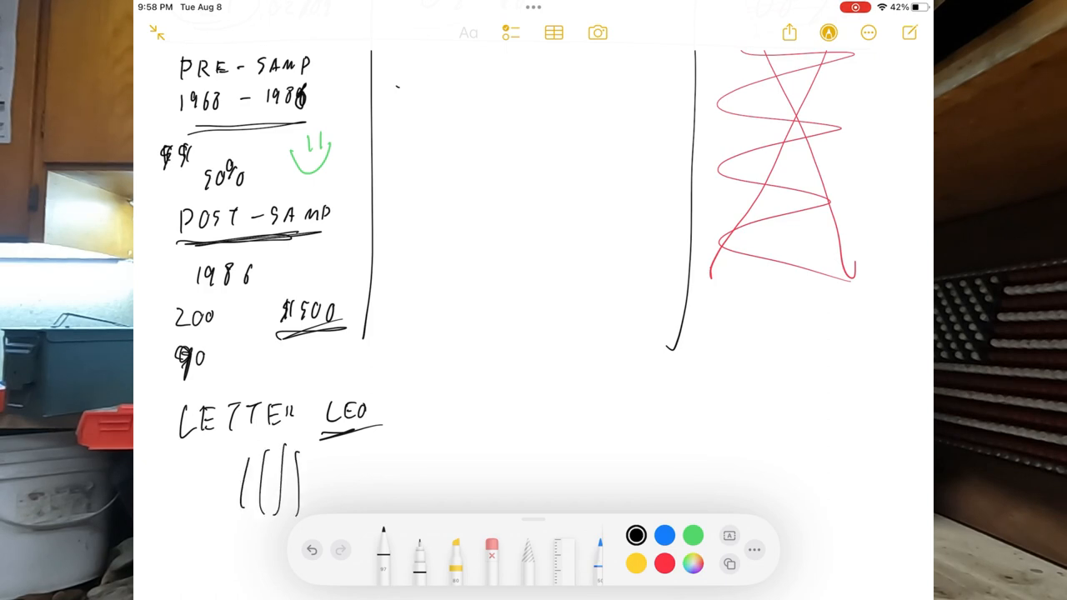
scroll(up, 3)
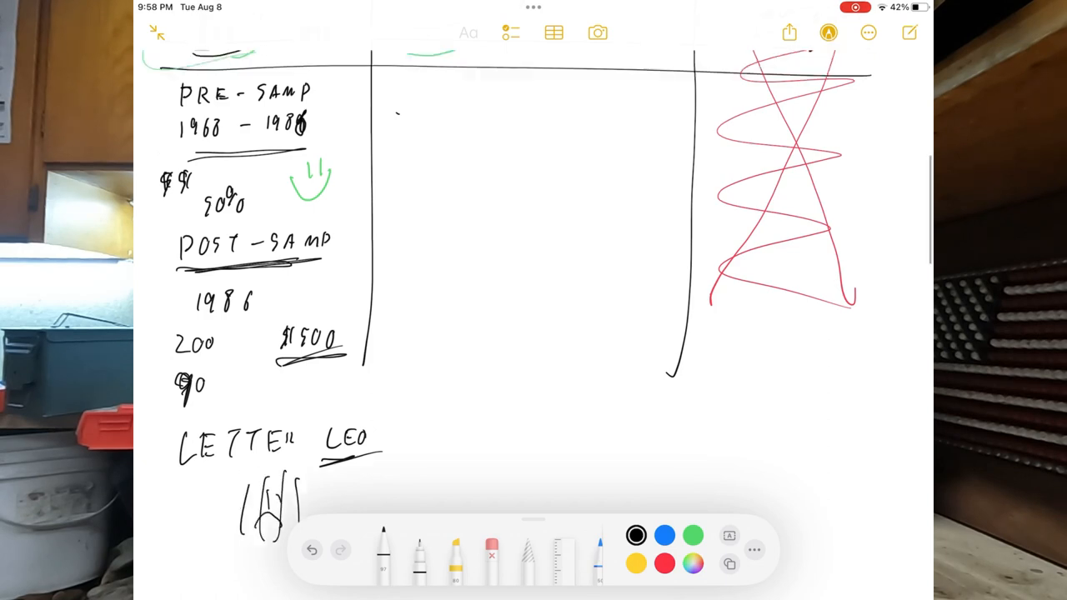
scroll(down, 3)
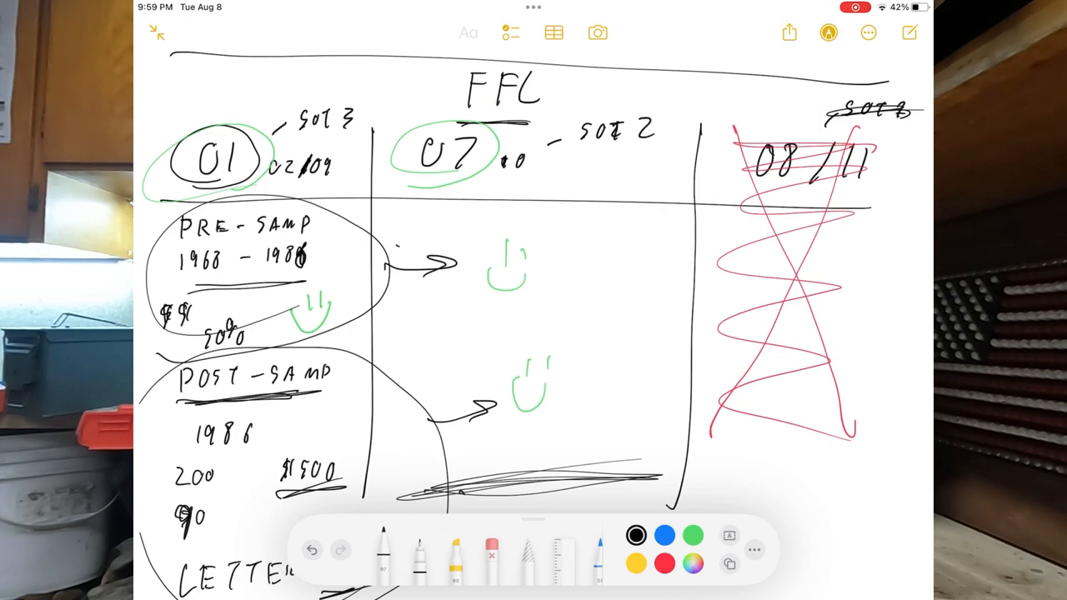
- Cross out the number beside 01 in red and move down toward the 07 column
click(663, 563)
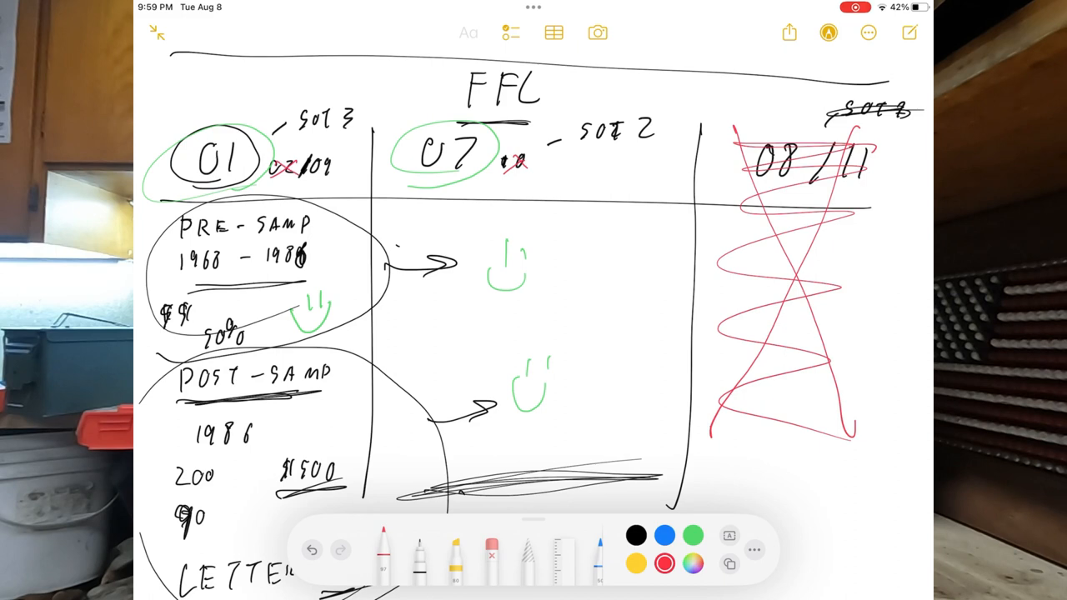
drag(304, 175, 337, 158)
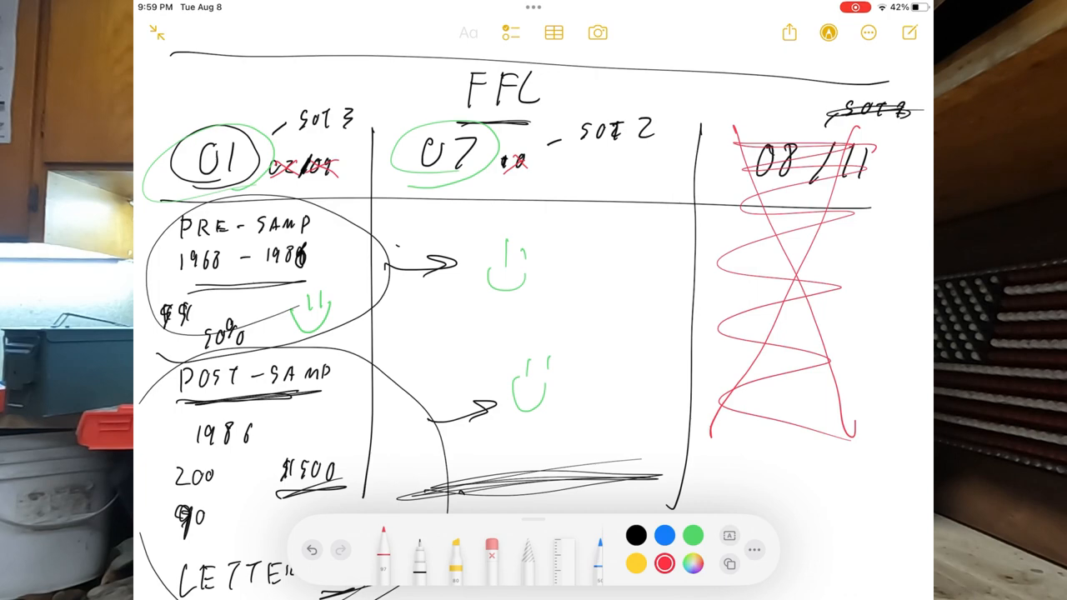
scroll(down, 3)
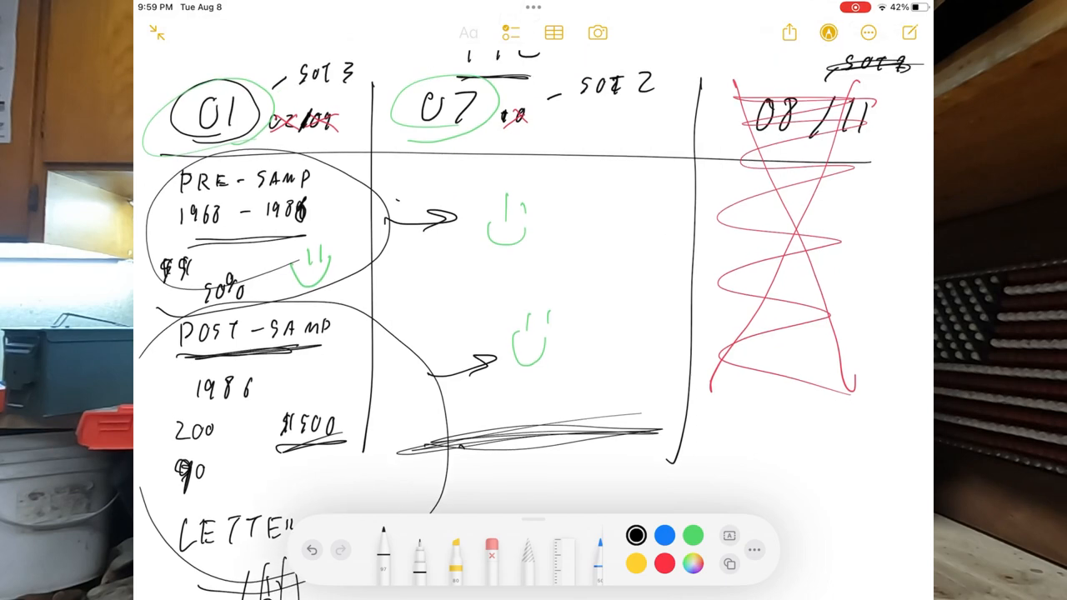
scroll(down, 3)
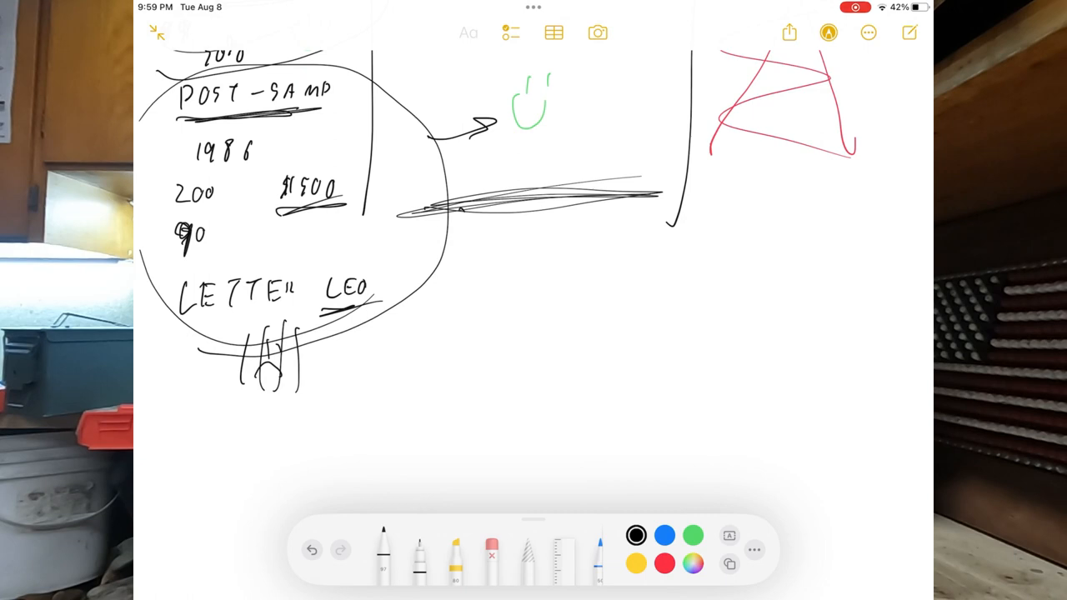
scroll(down, 3)
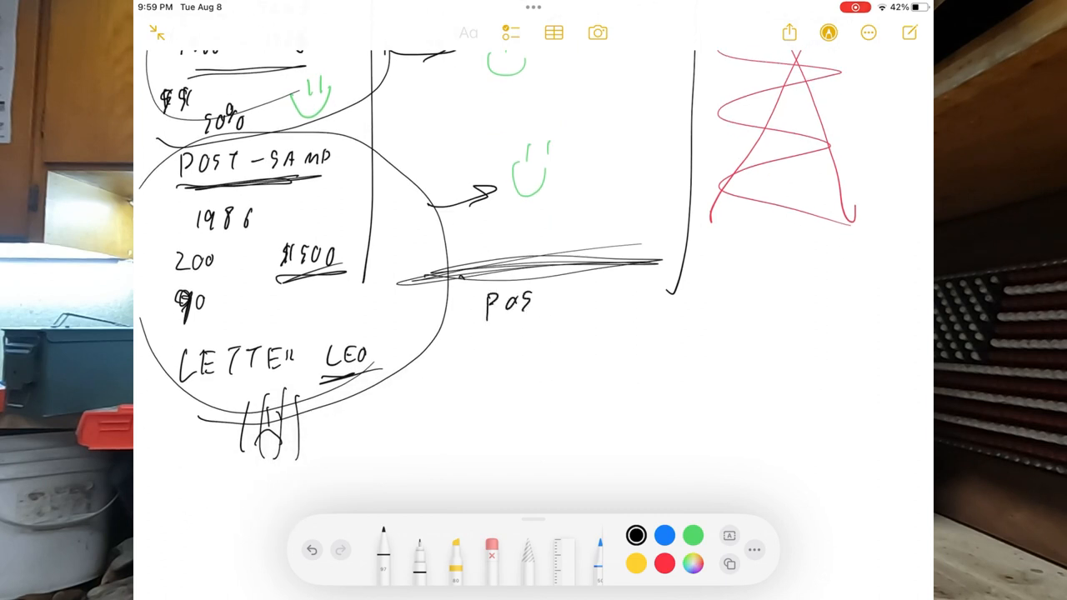
- Write an underlined POST SAMP heading under column 07 with 200 beneath it
drag(558, 296, 625, 300)
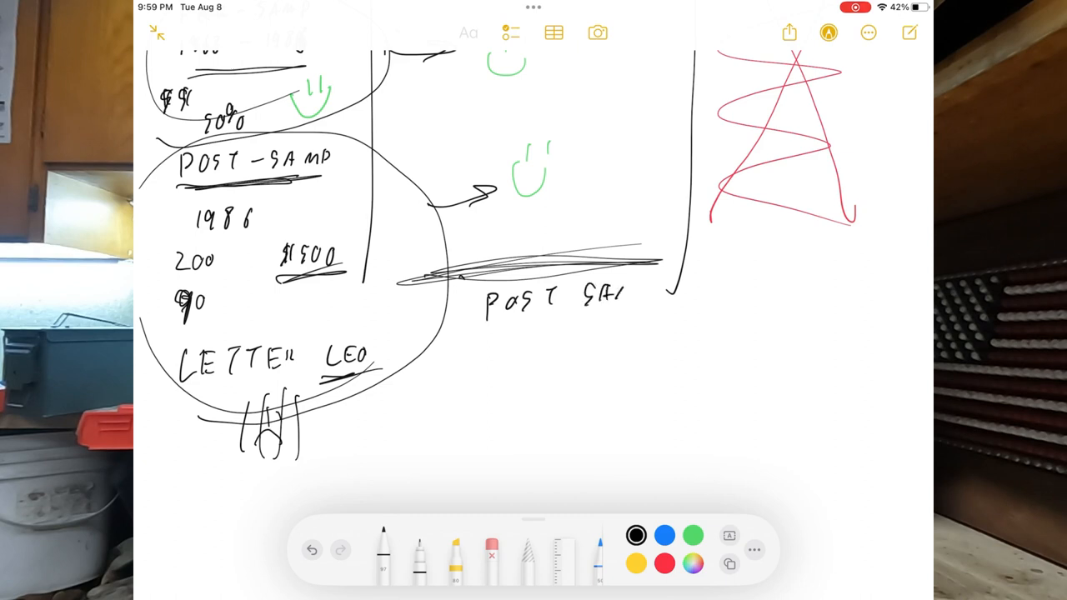
drag(620, 297, 647, 284)
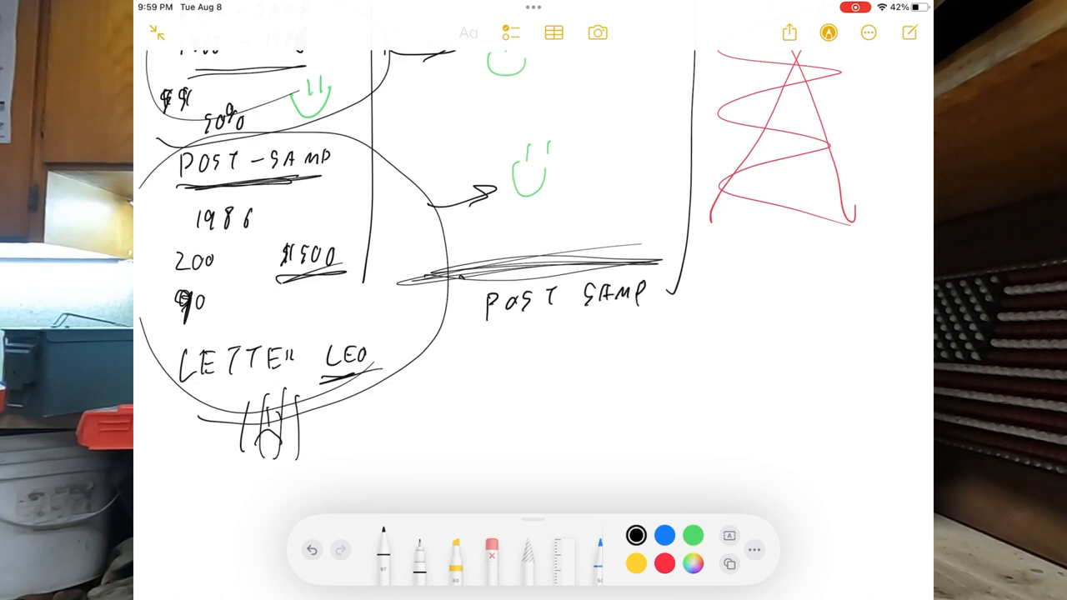
drag(475, 332, 647, 319)
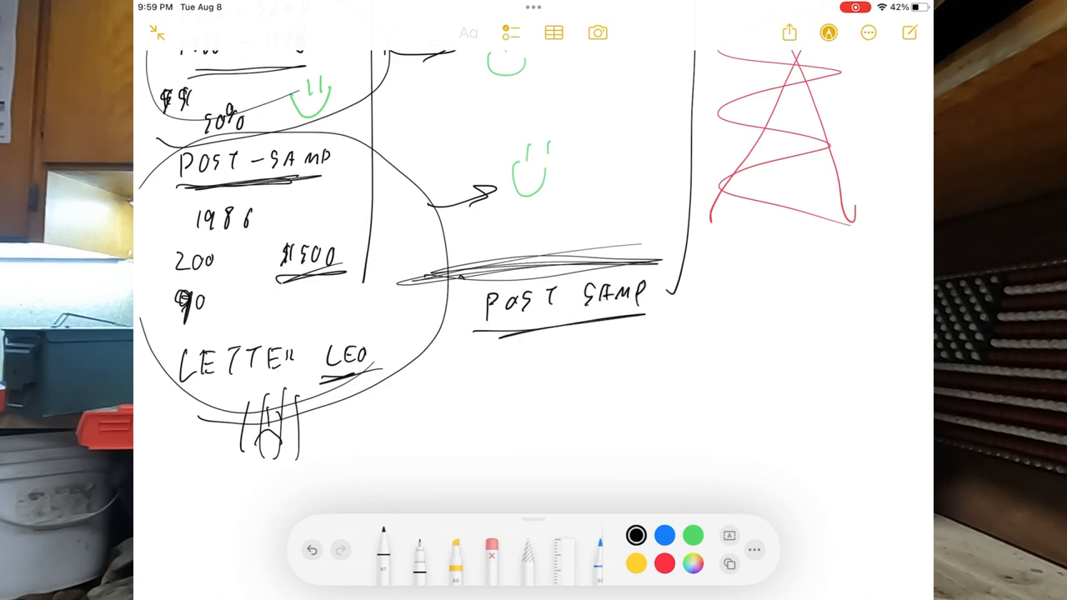
drag(575, 384, 600, 383)
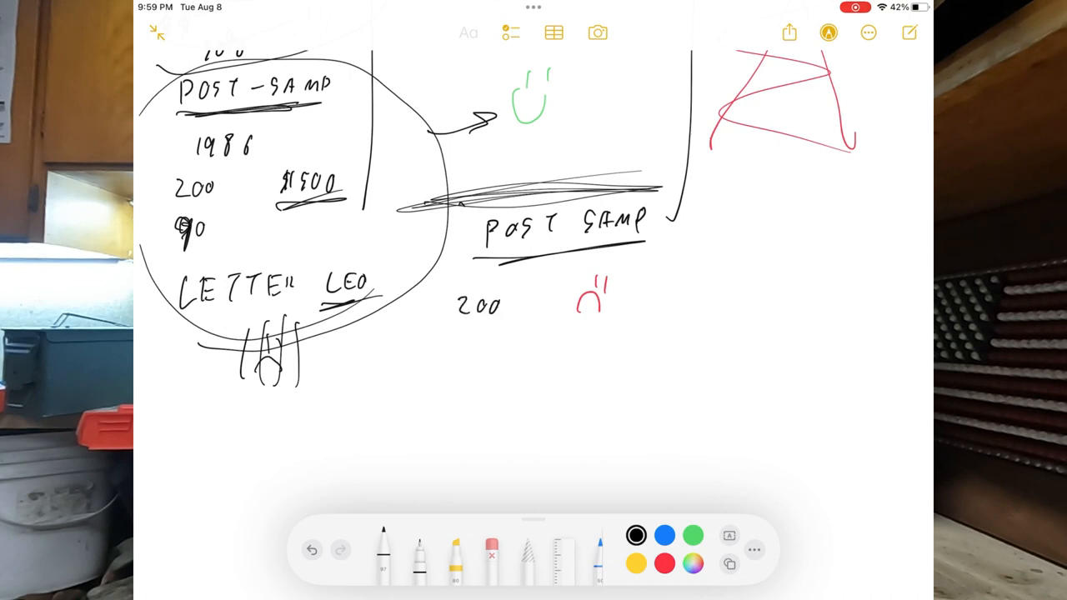
- Cross out the 200 and note TAX beside it
drag(483, 336, 542, 337)
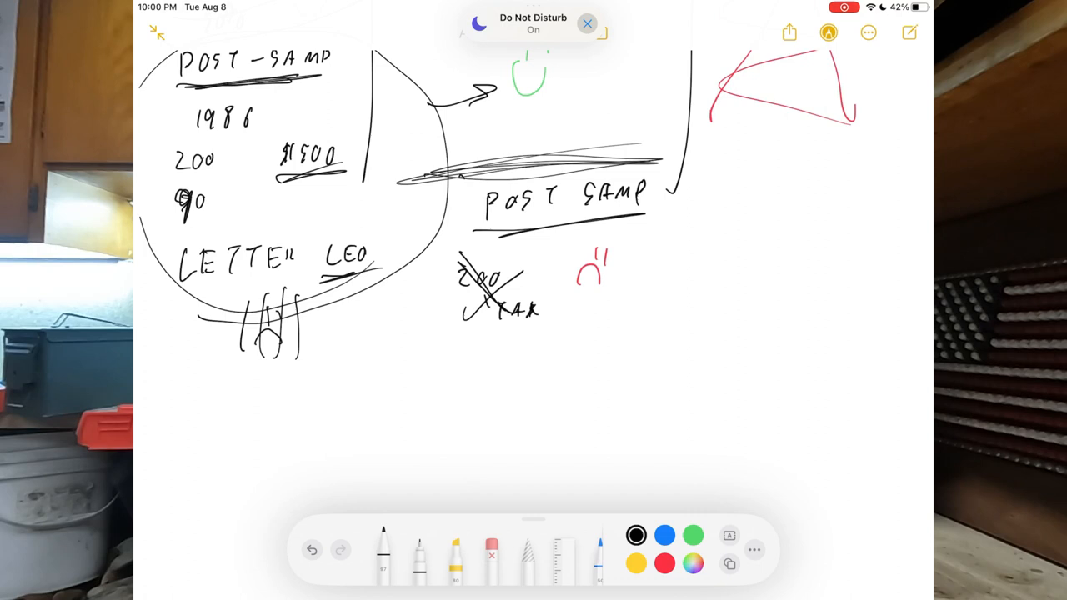
click(587, 23)
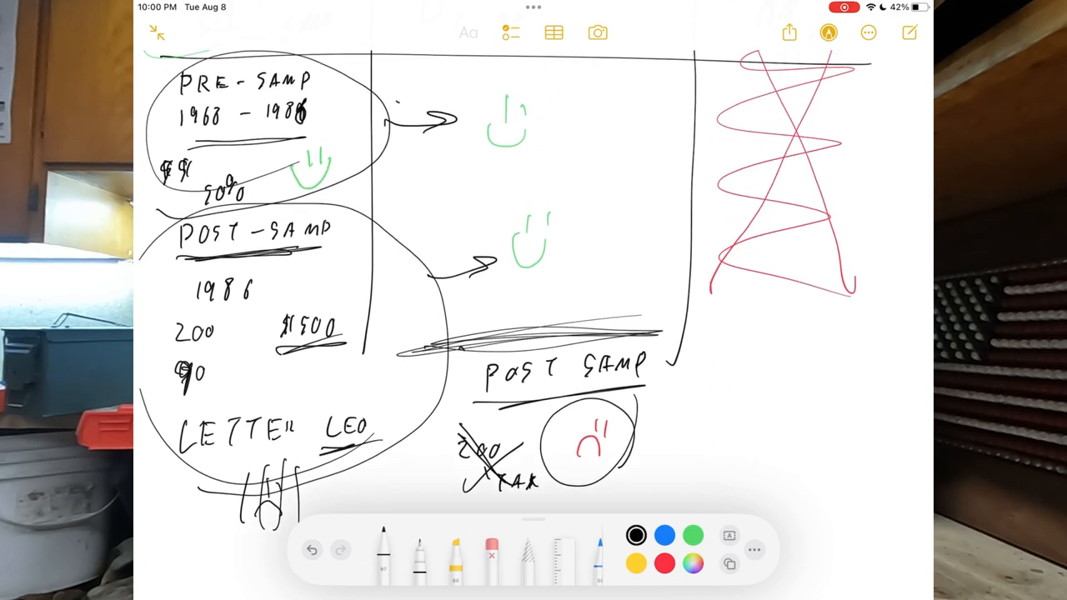
scroll(down, 3)
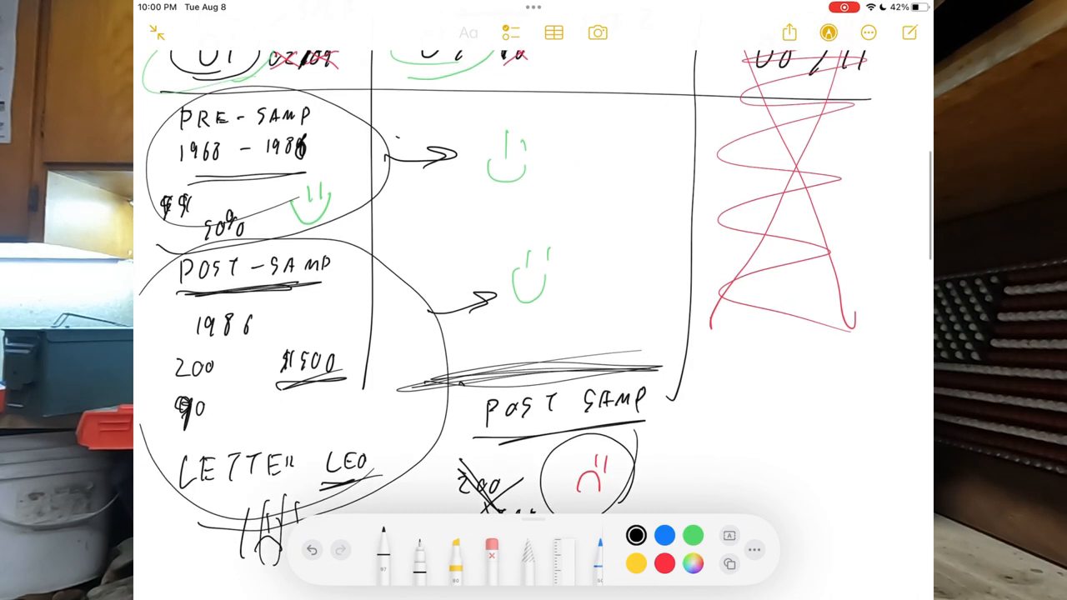
scroll(down, 3)
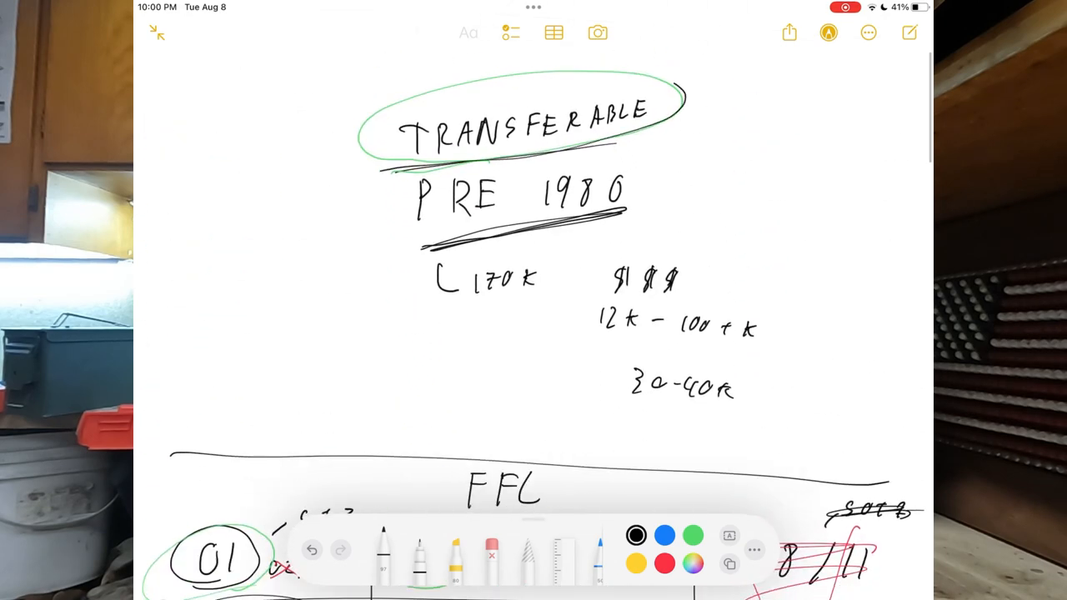
- Scroll the note toward the TRANSFERABLE heading at the top
scroll(down, 3)
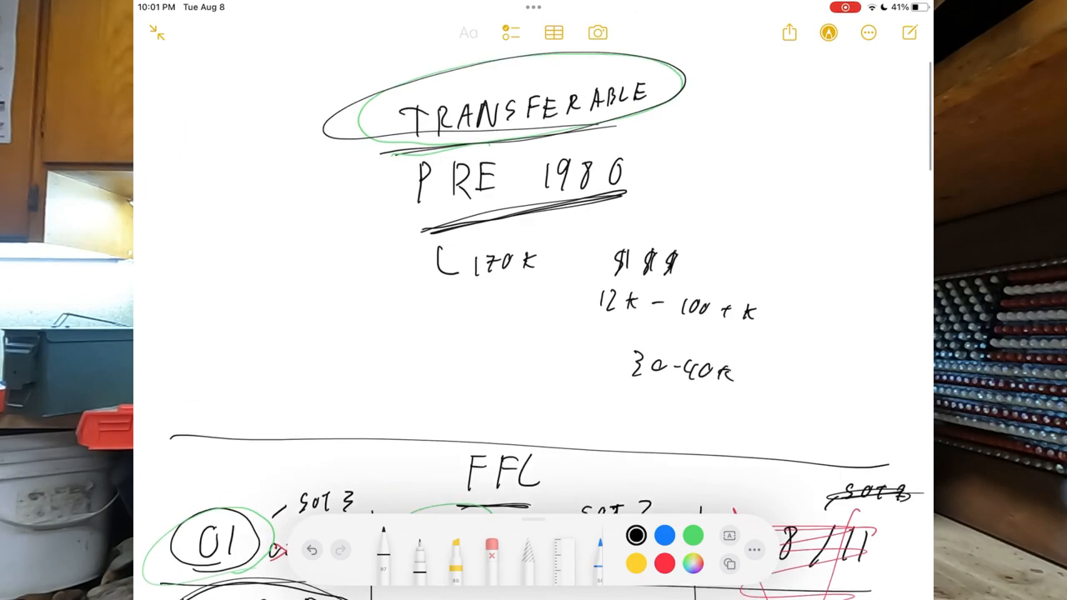
scroll(down, 3)
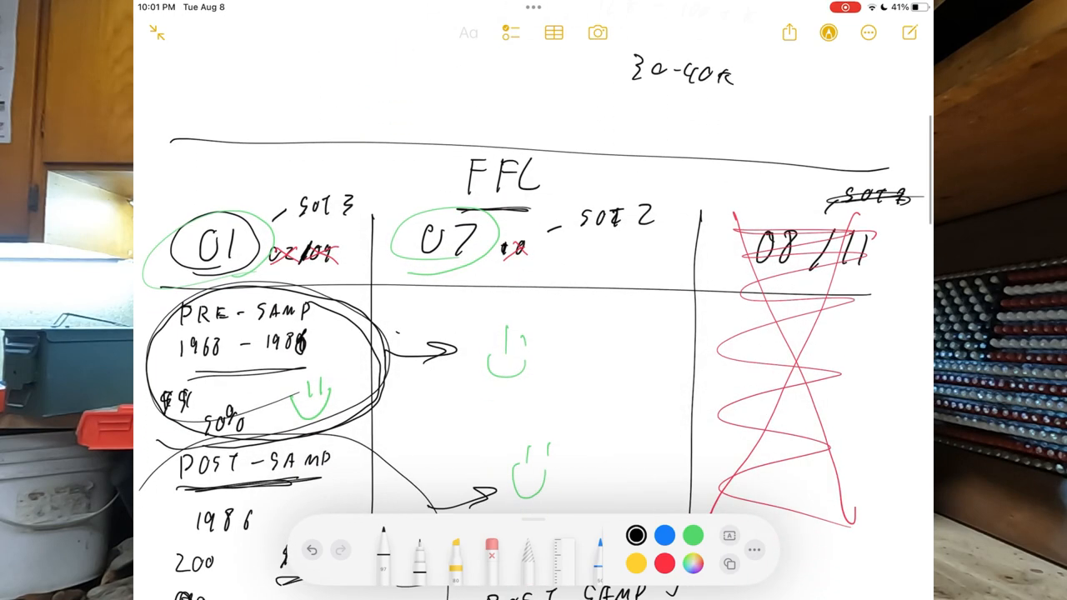